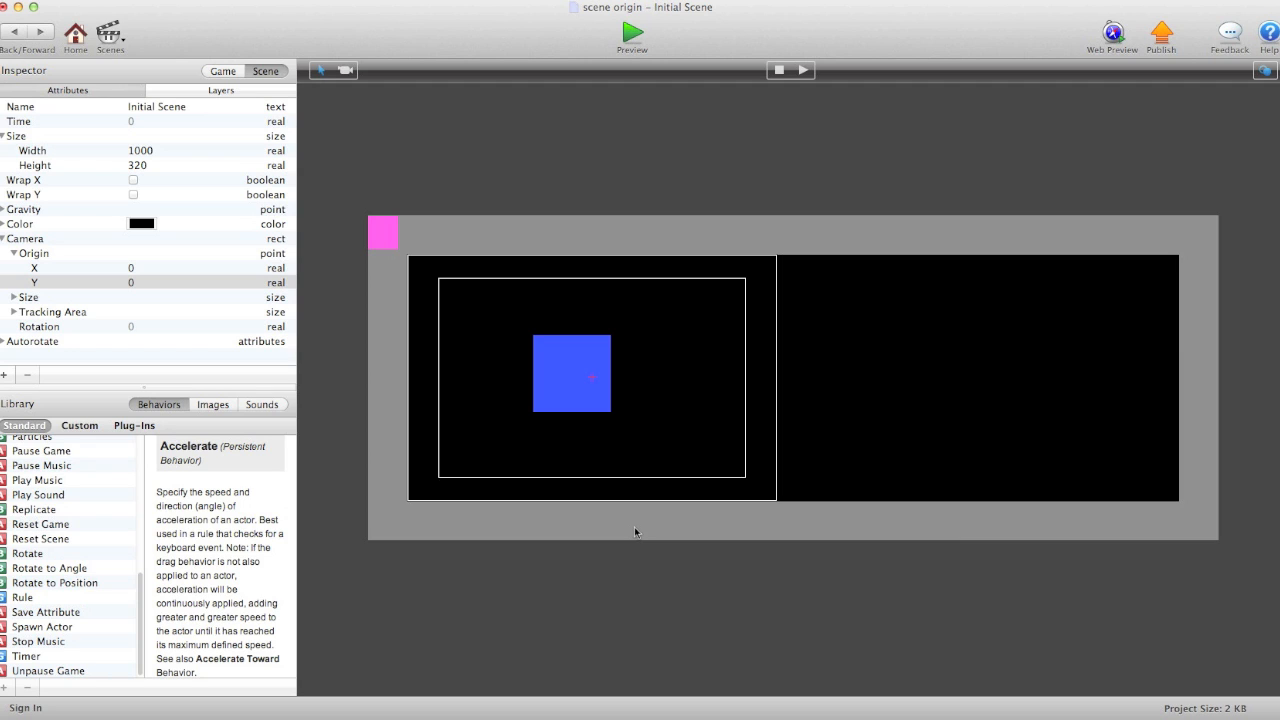
mouse_move(562, 406)
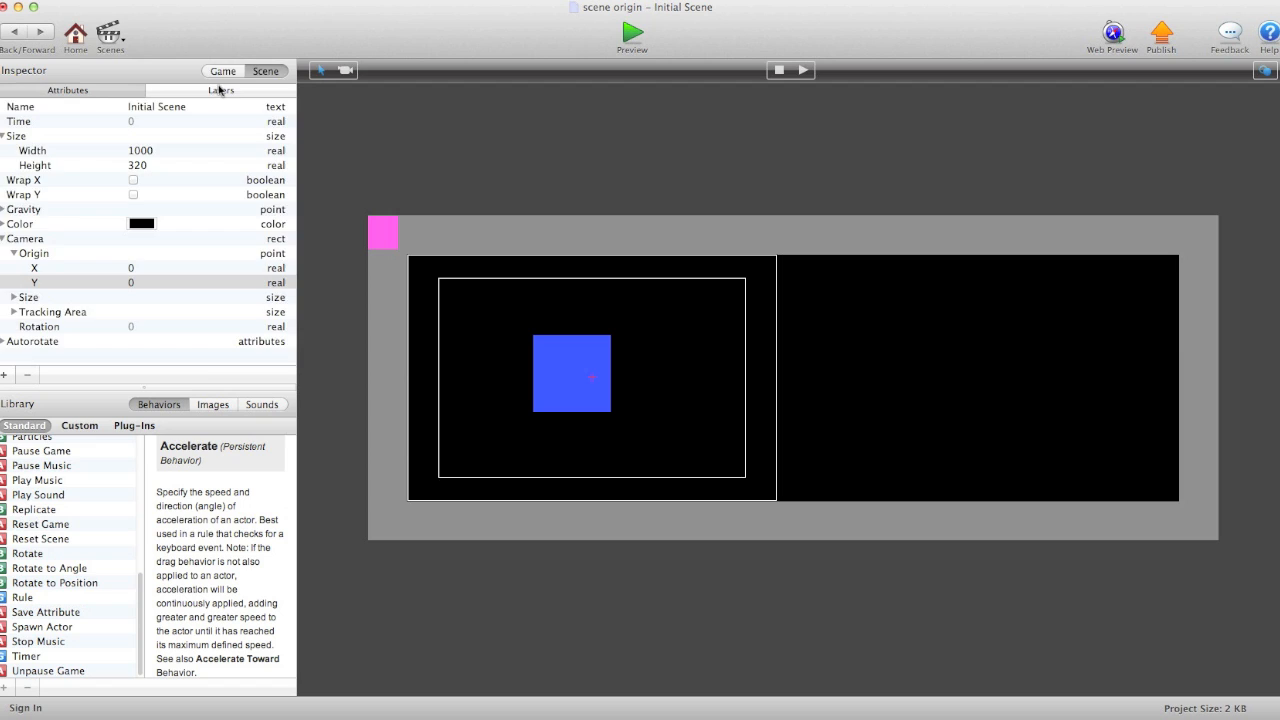
- Show the game's actors list and select the Hero actor in the scene and list
left_click(40, 90)
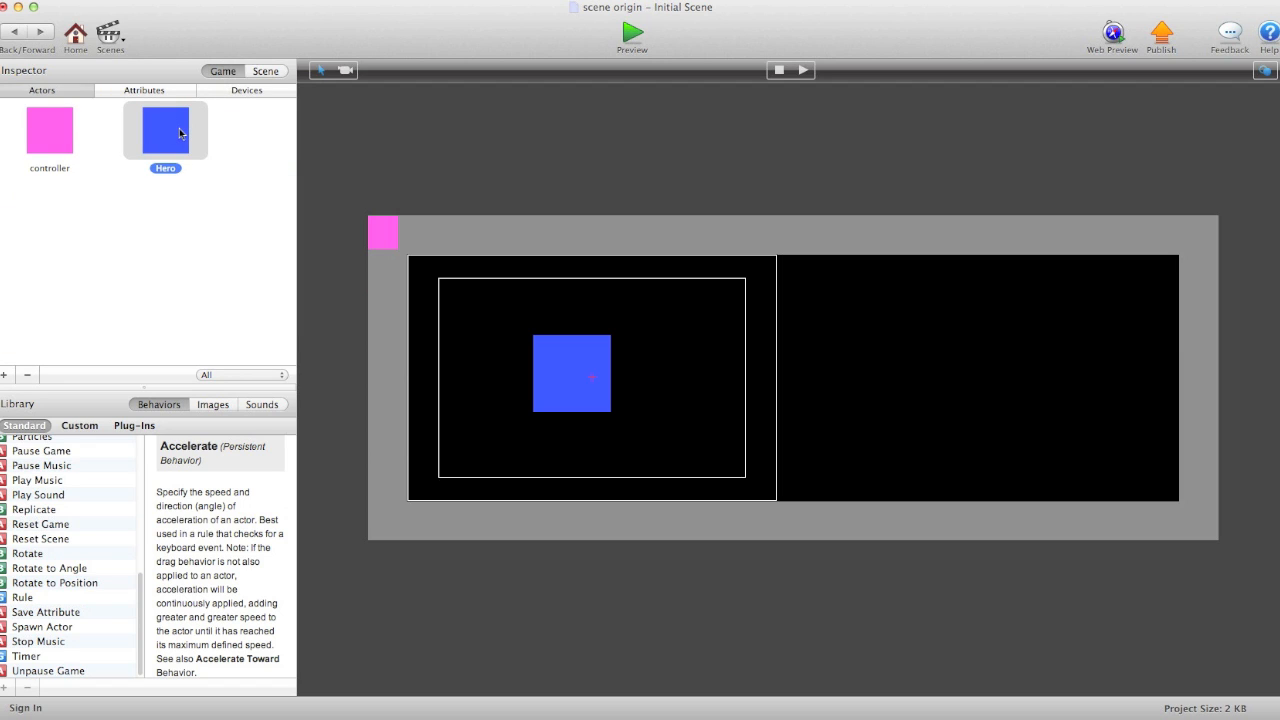
mouse_move(596, 378)
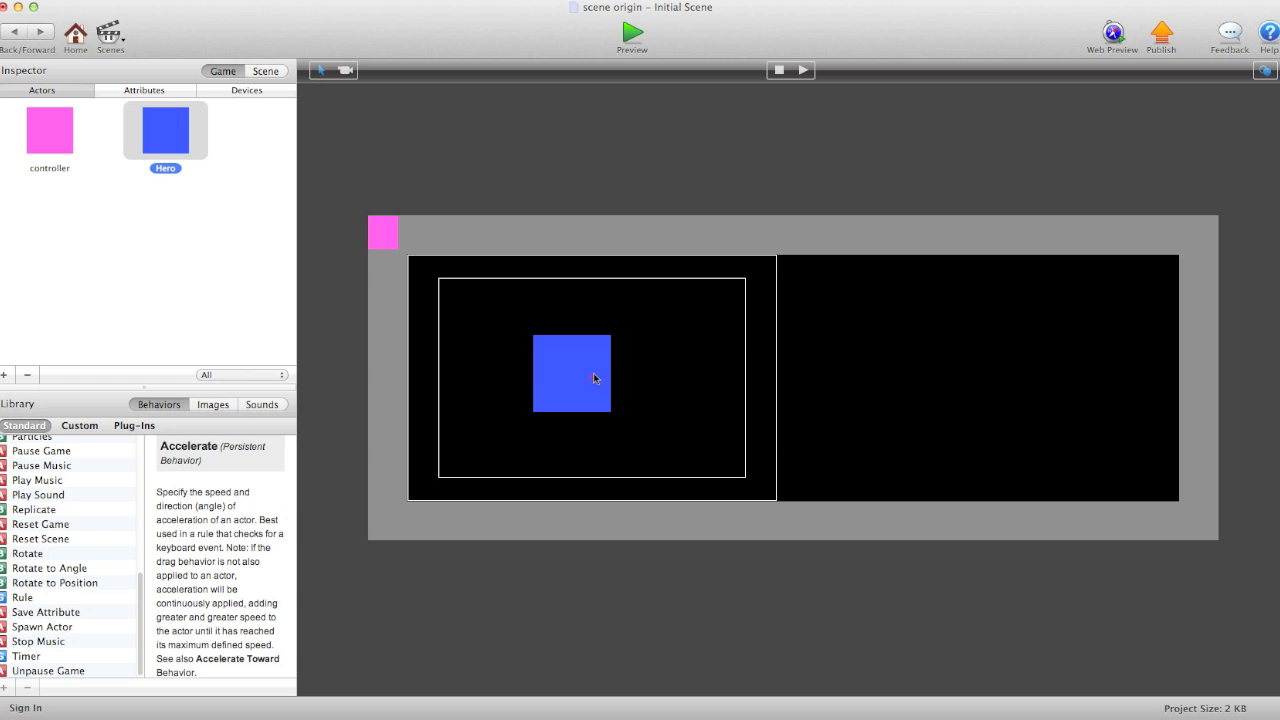
left_click(572, 374)
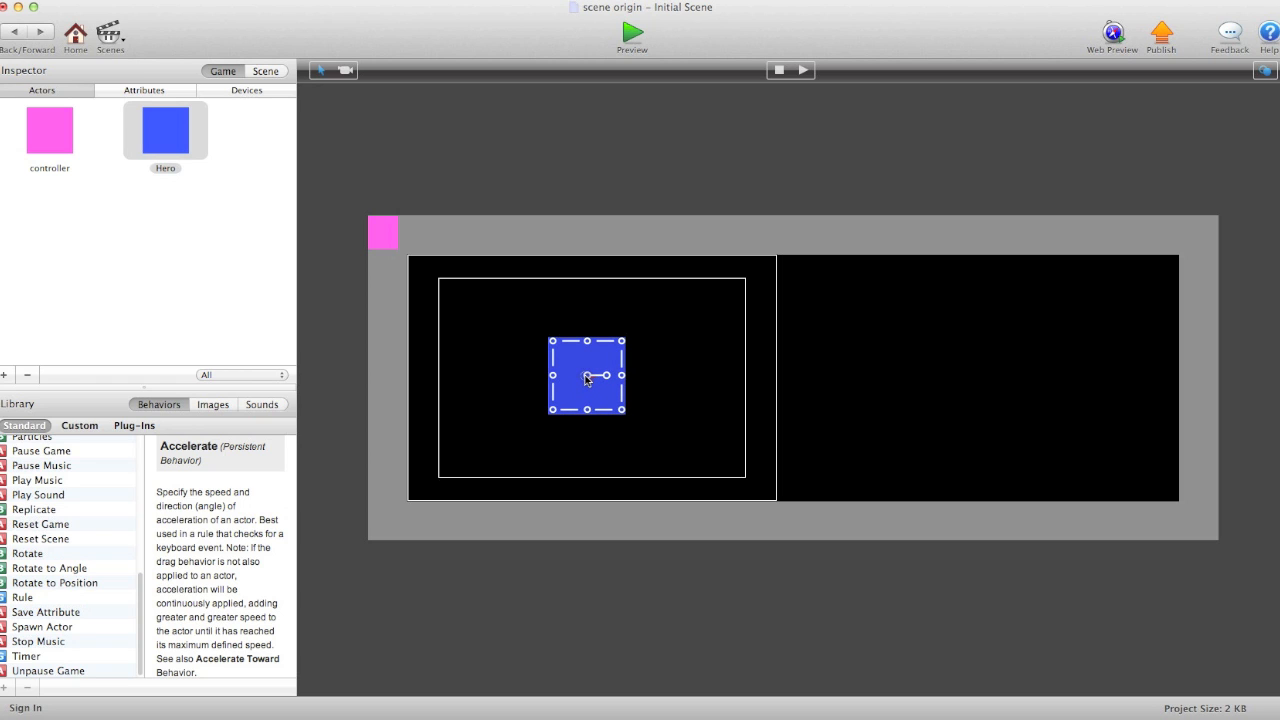
mouse_move(642, 520)
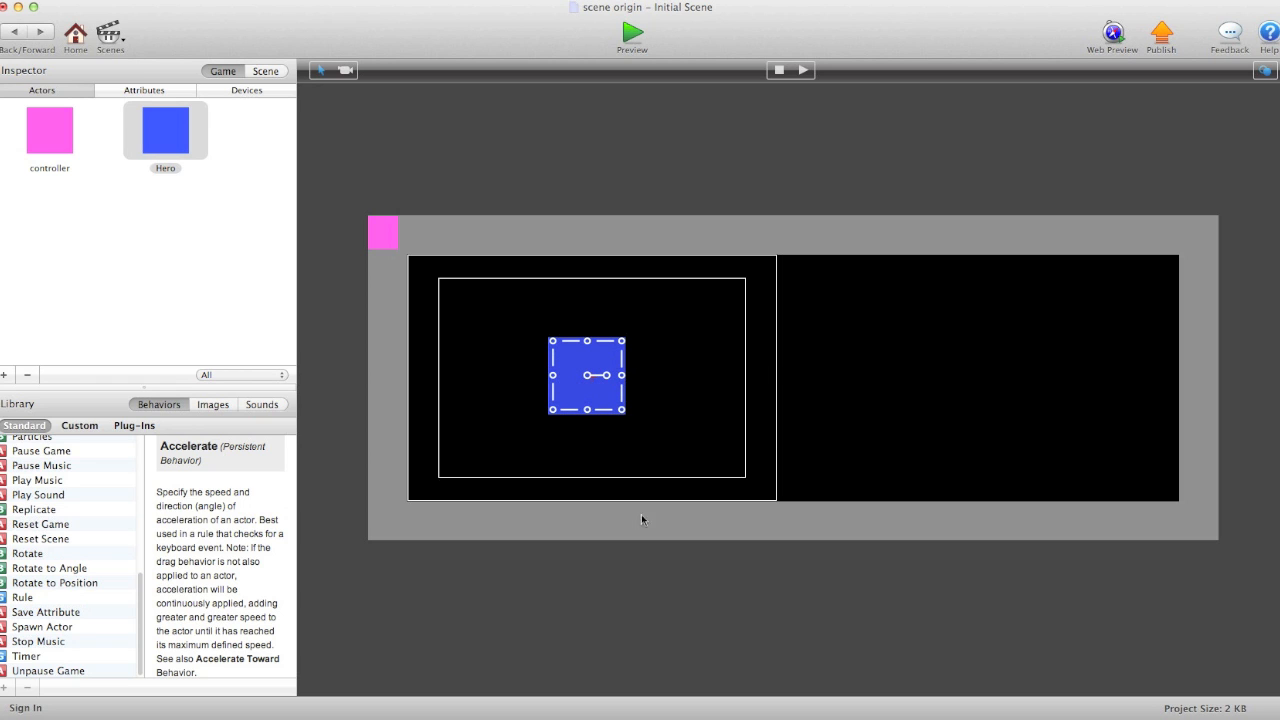
left_click(156, 128)
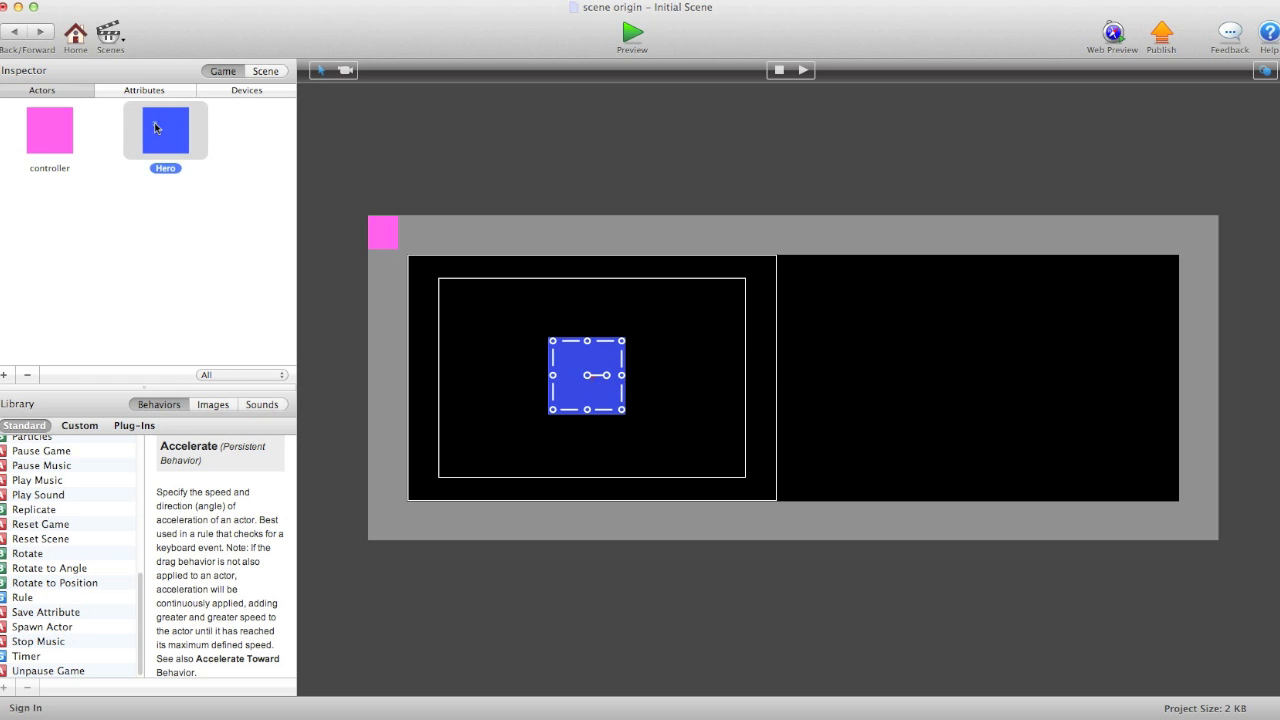
- Review Hero's Normal rule Distance formula, the touch-to-actor magnitude, leaving it unchanged
double_click(164, 130)
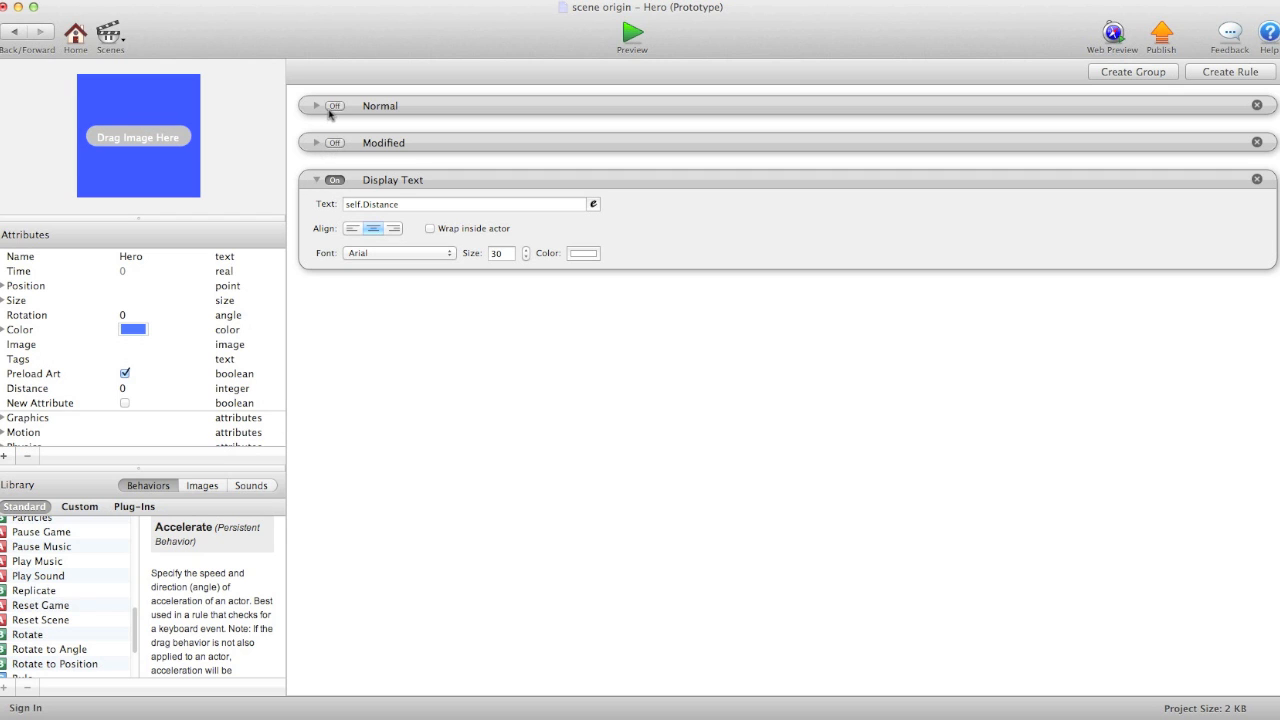
left_click(316, 104)
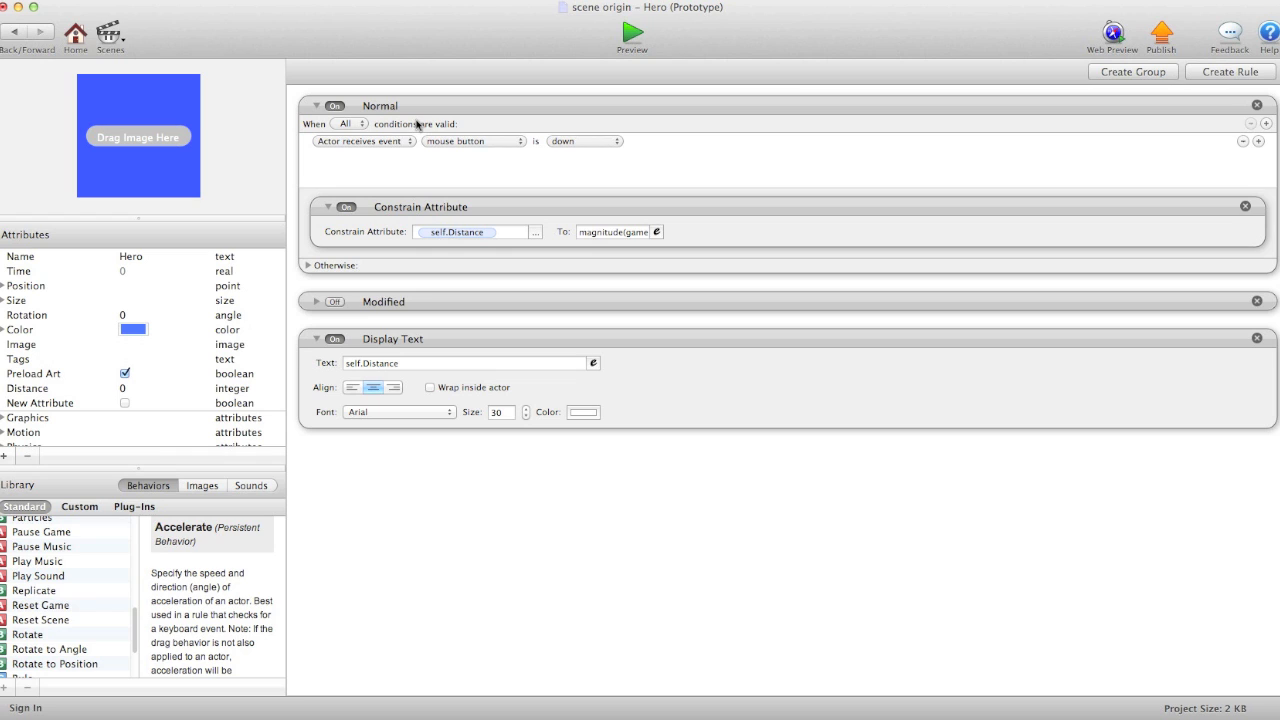
mouse_move(492, 164)
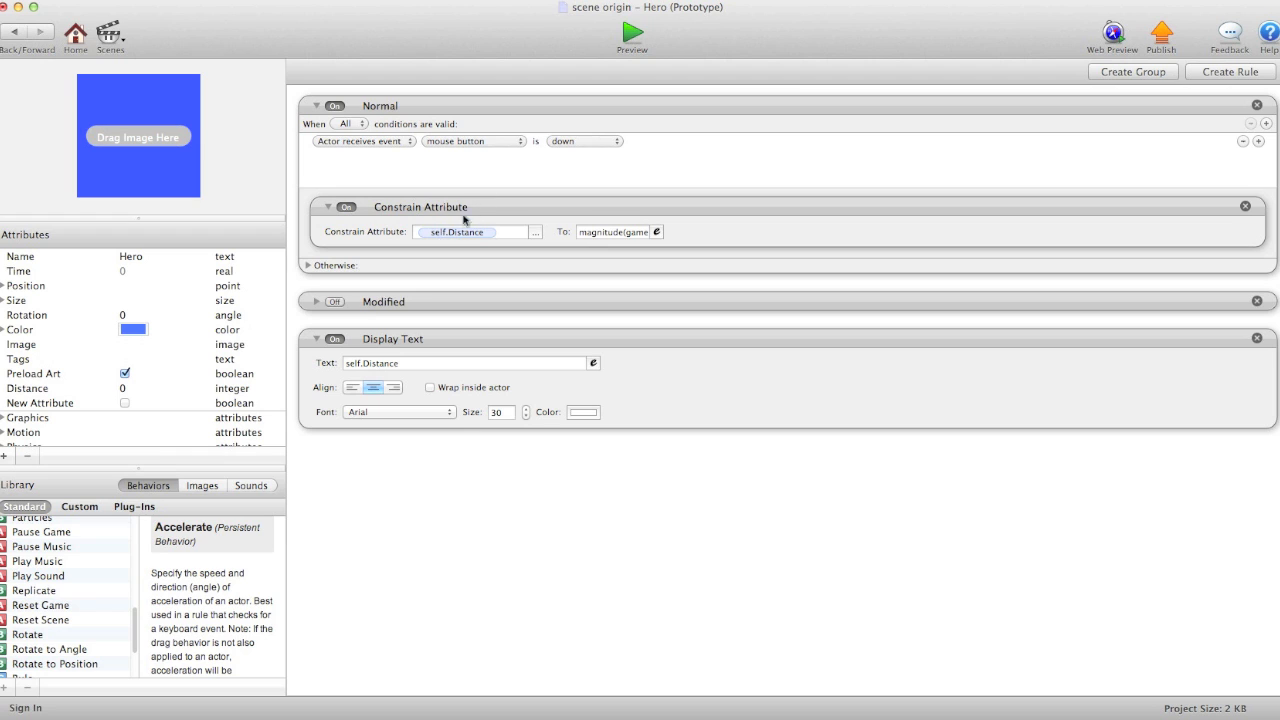
mouse_move(156, 370)
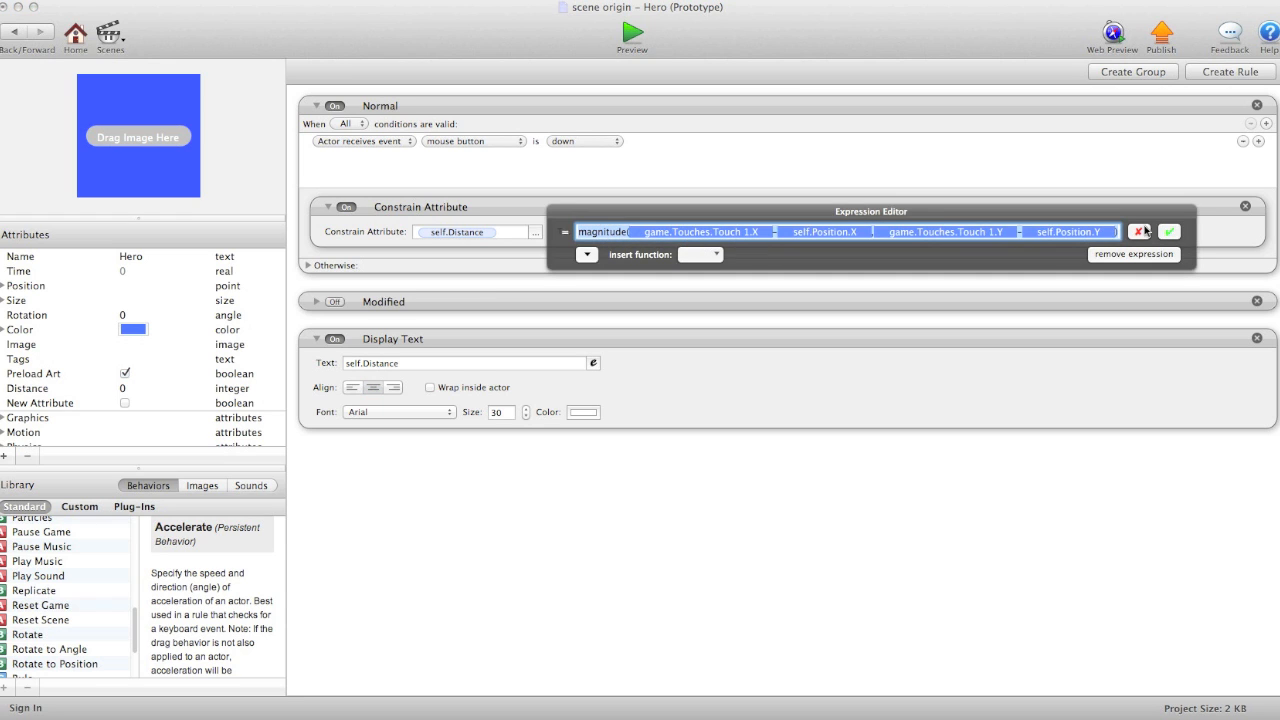
mouse_move(1186, 232)
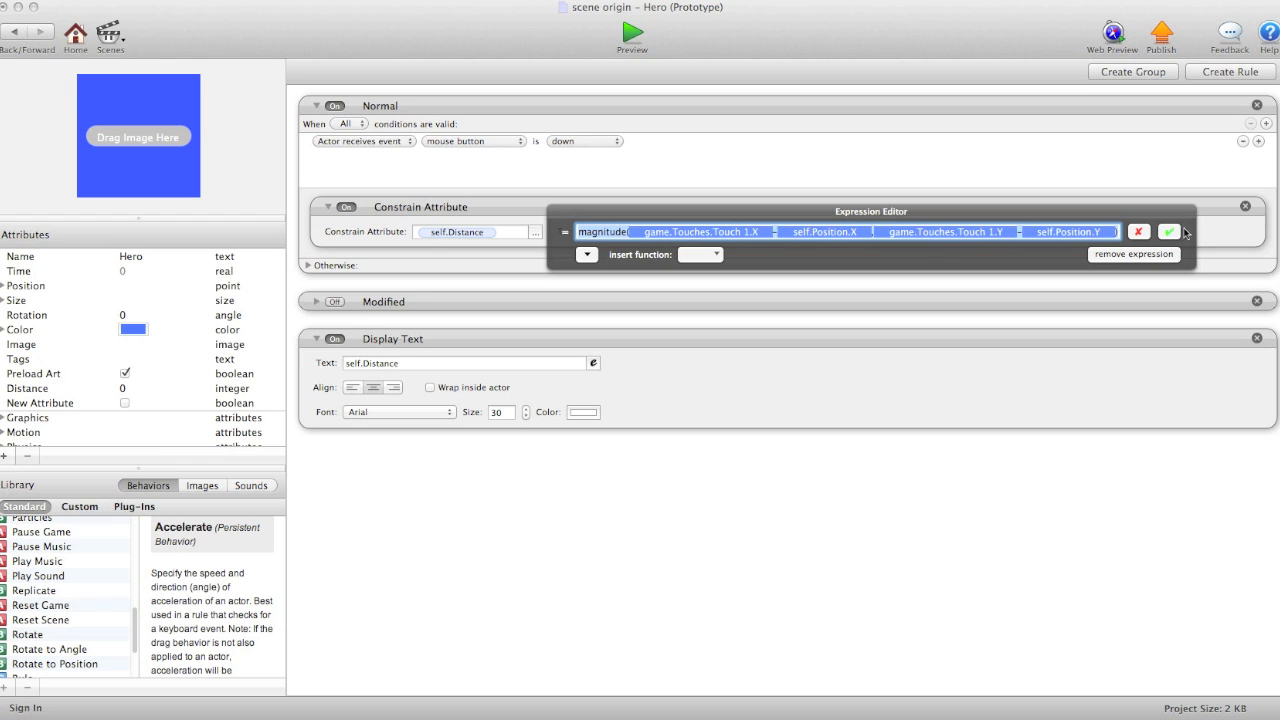
left_click(1168, 232)
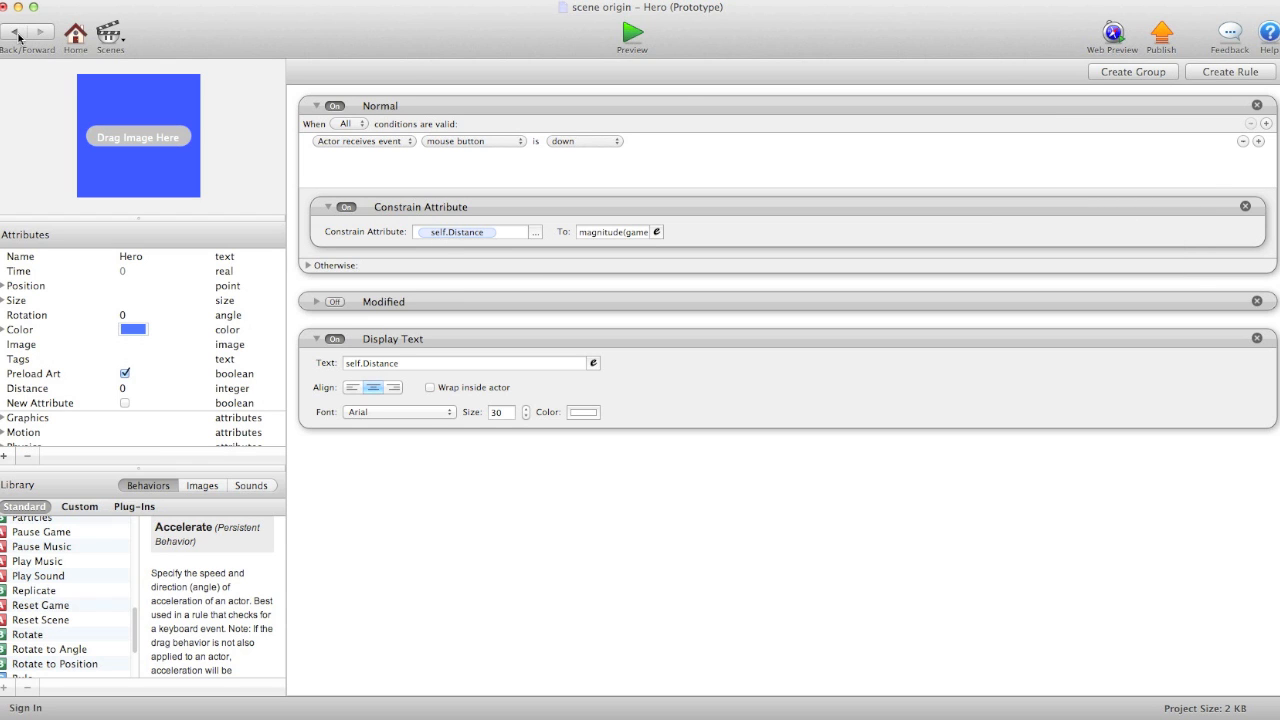
left_click(632, 32)
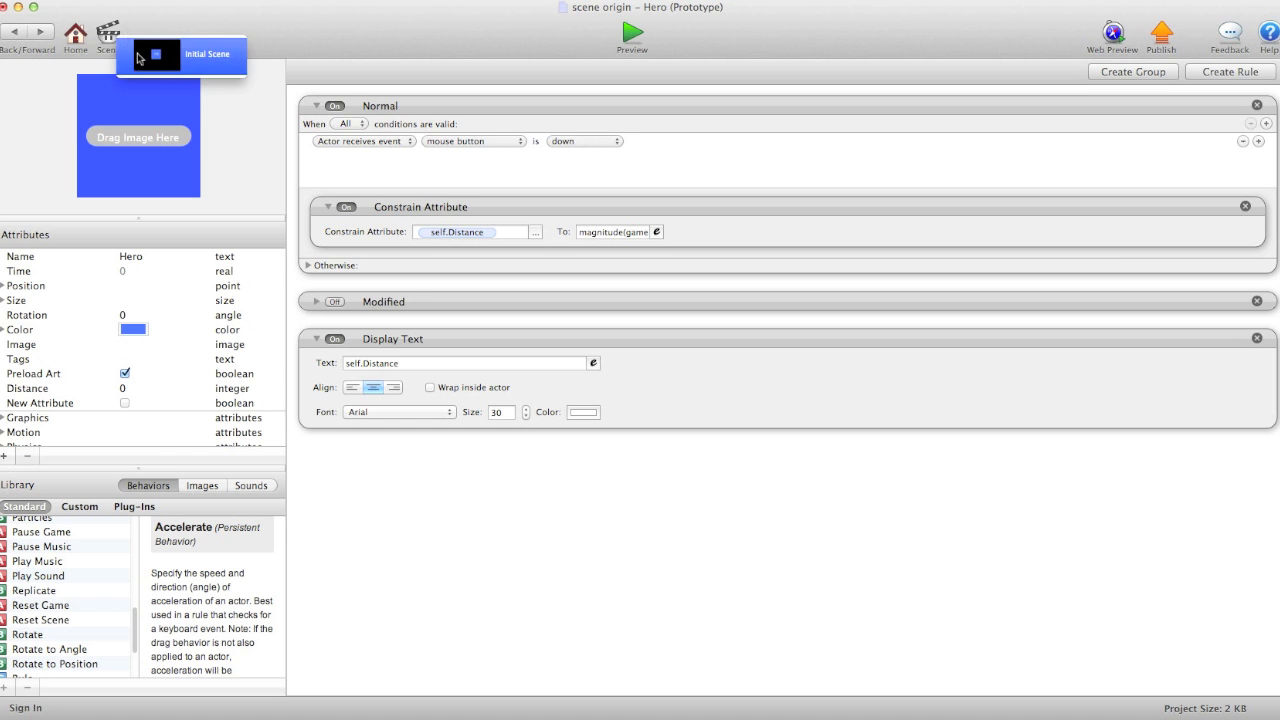
- Move the Hero into the Initial Scene's right half and set the camera origin to X 480, Y 0
left_click(208, 54)
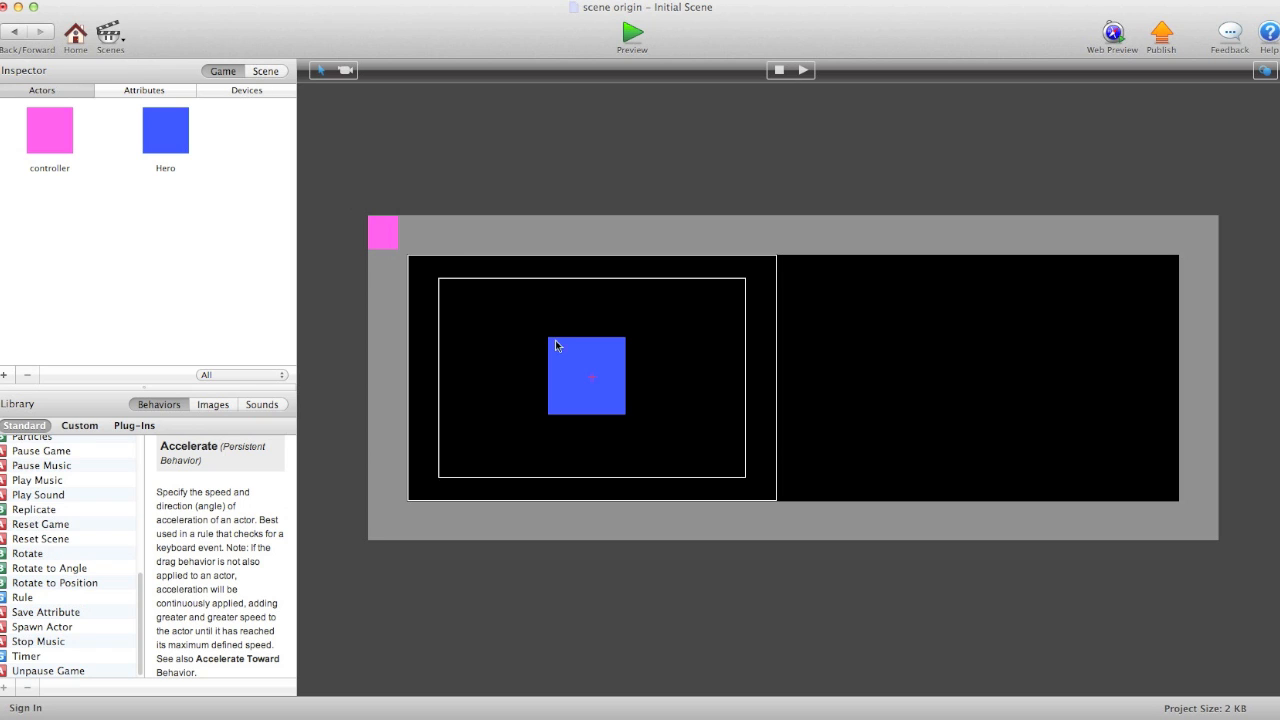
left_click_drag(586, 376, 1012, 370)
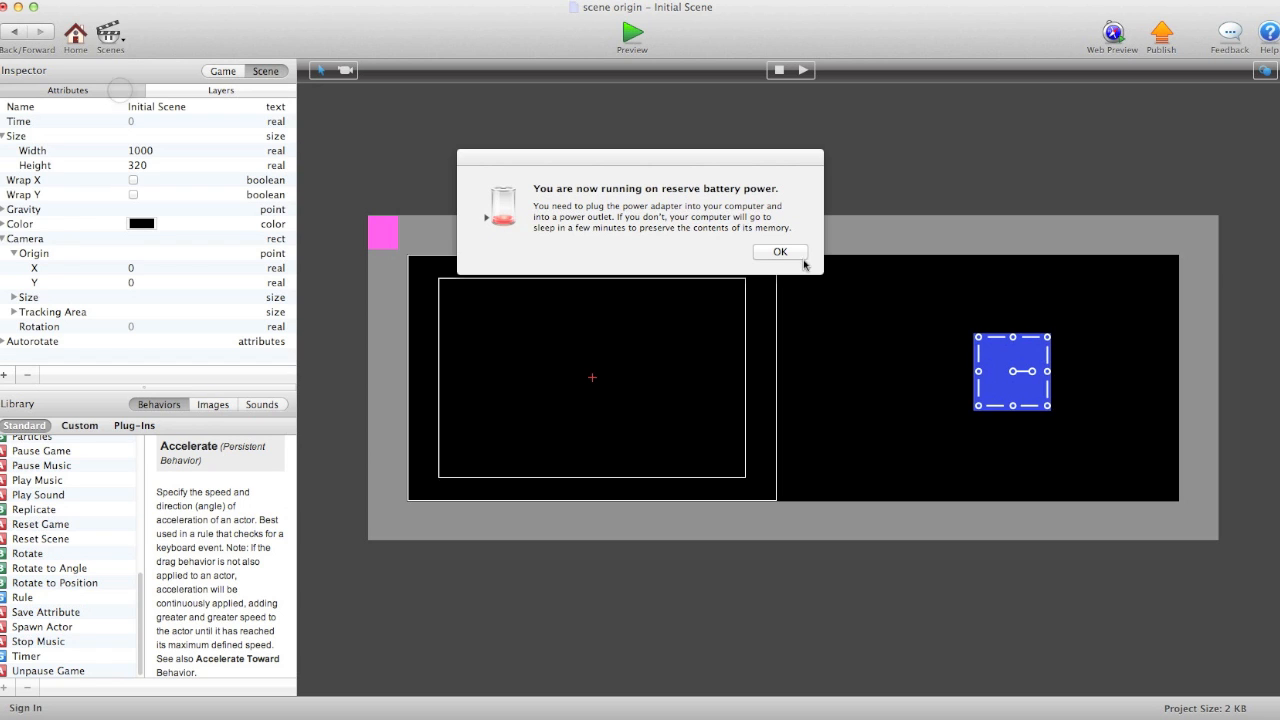
left_click(780, 252)
type("480")
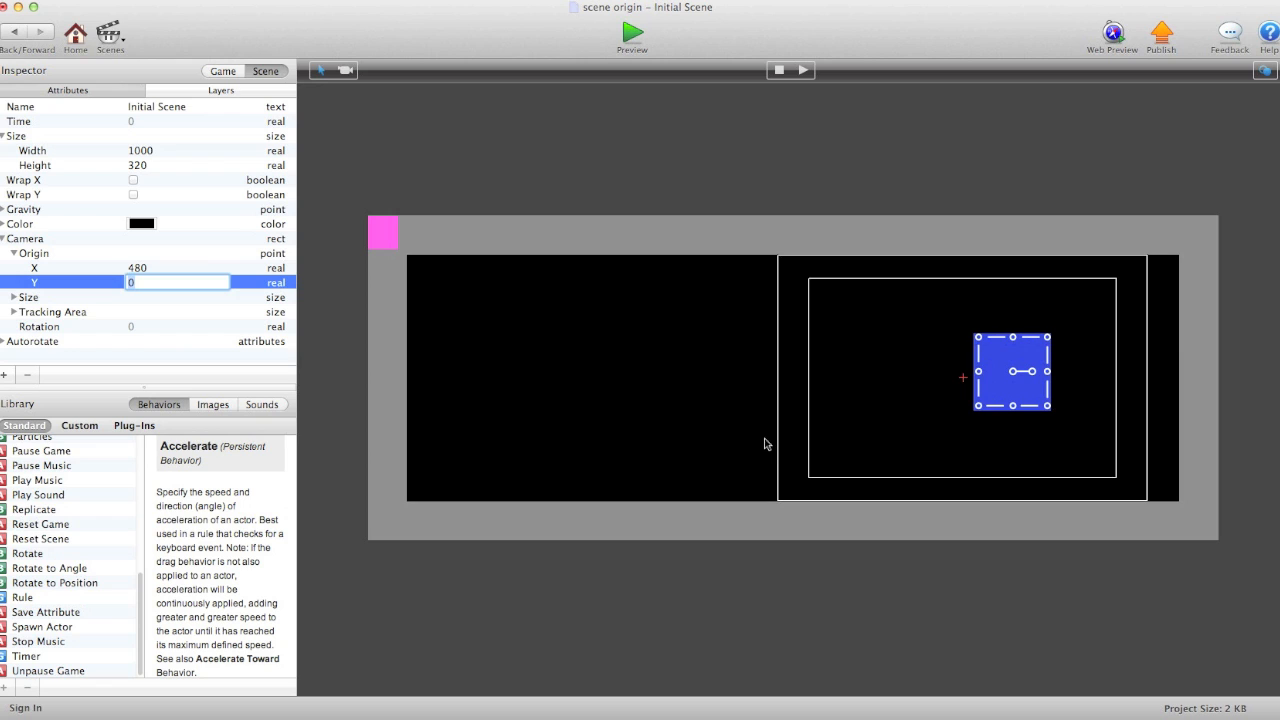
mouse_move(840, 456)
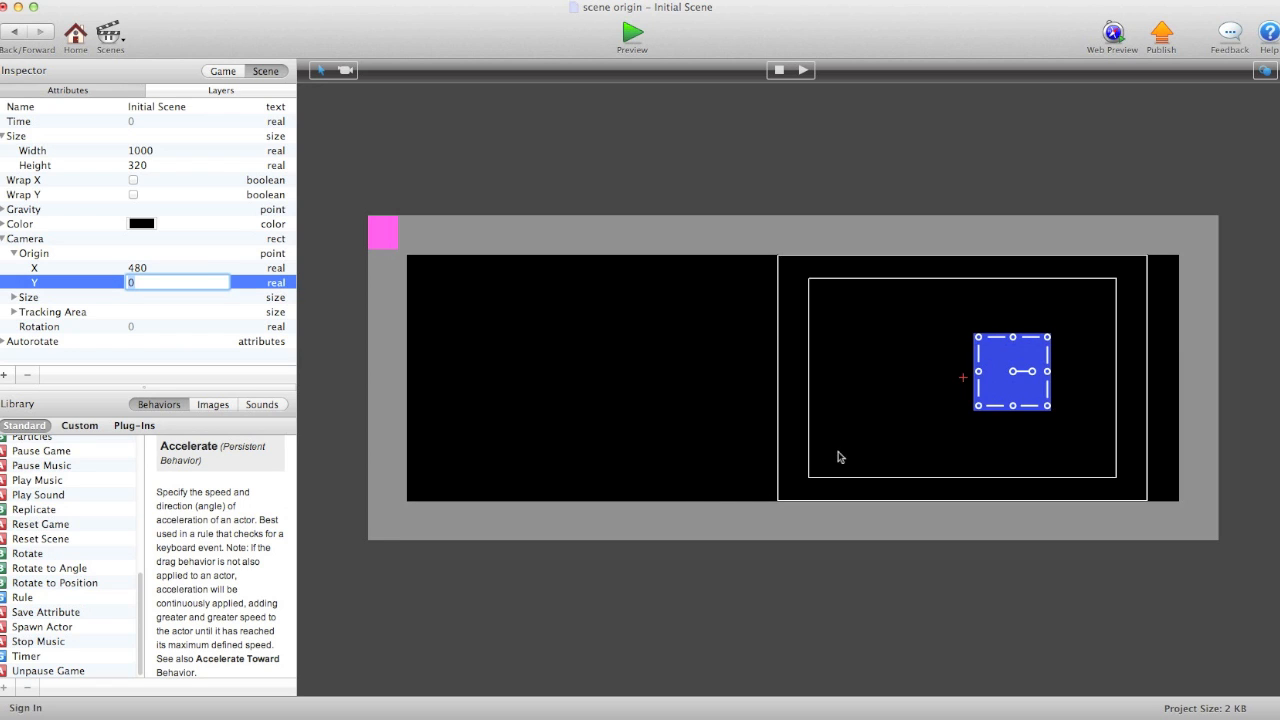
left_click(632, 32)
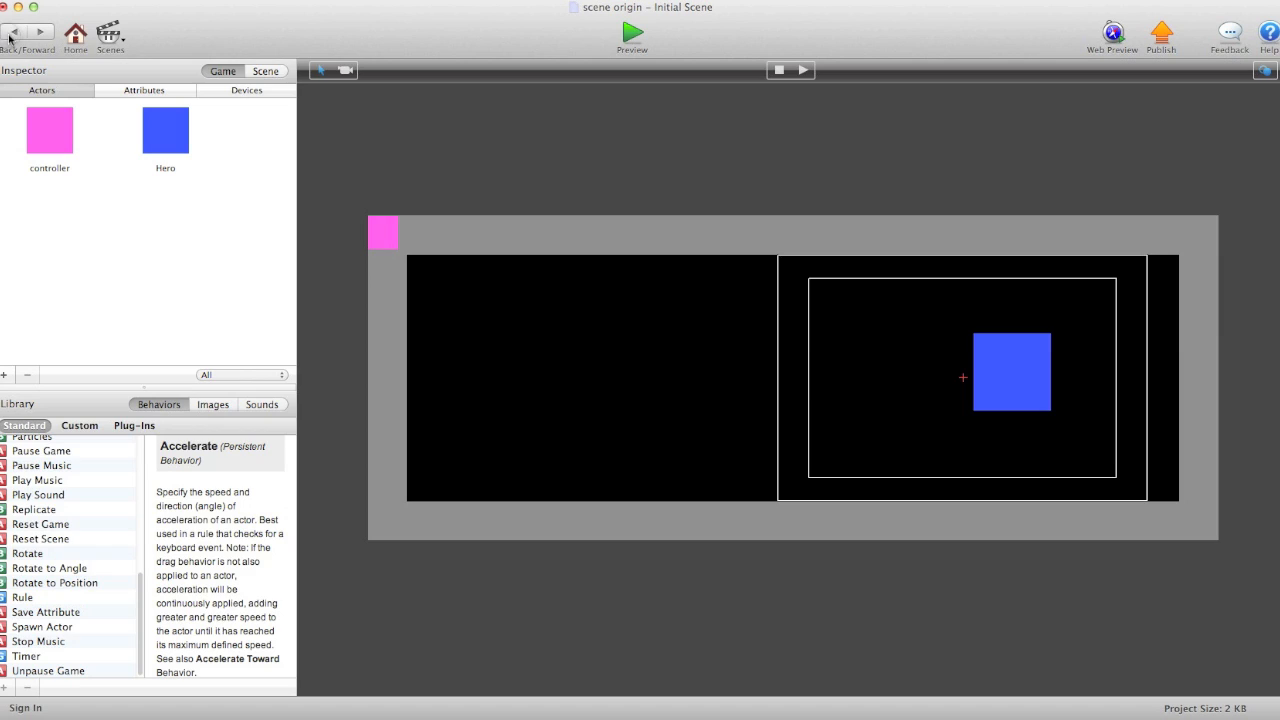
- Unlock the placed Hero's behaviours, review its Distance formula unchanged, then revert to prototype
left_click(1012, 370)
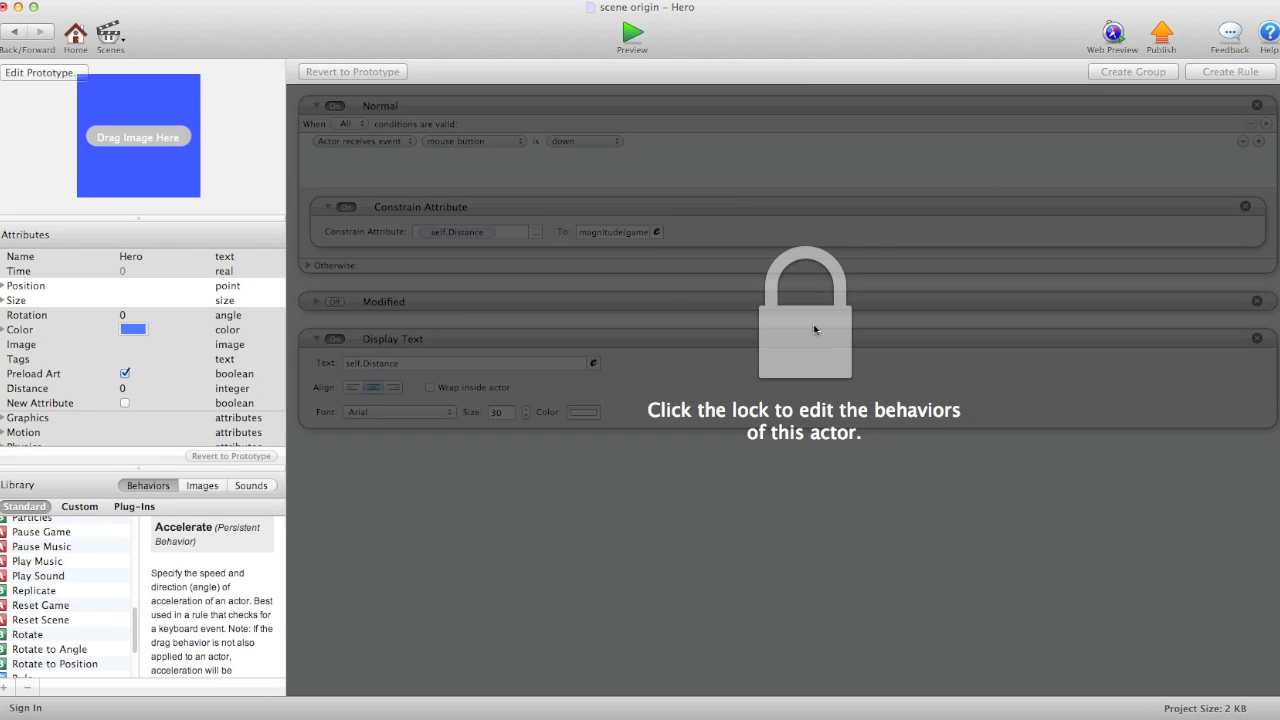
left_click(804, 316)
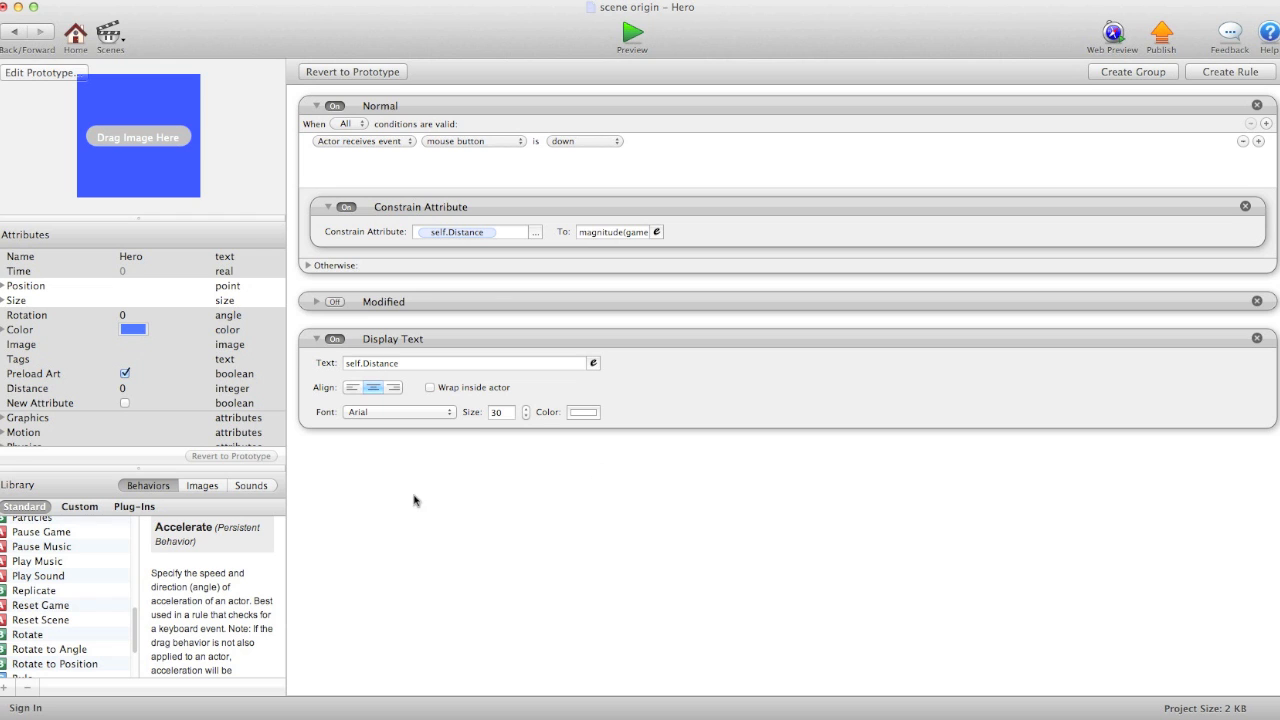
left_click(656, 232)
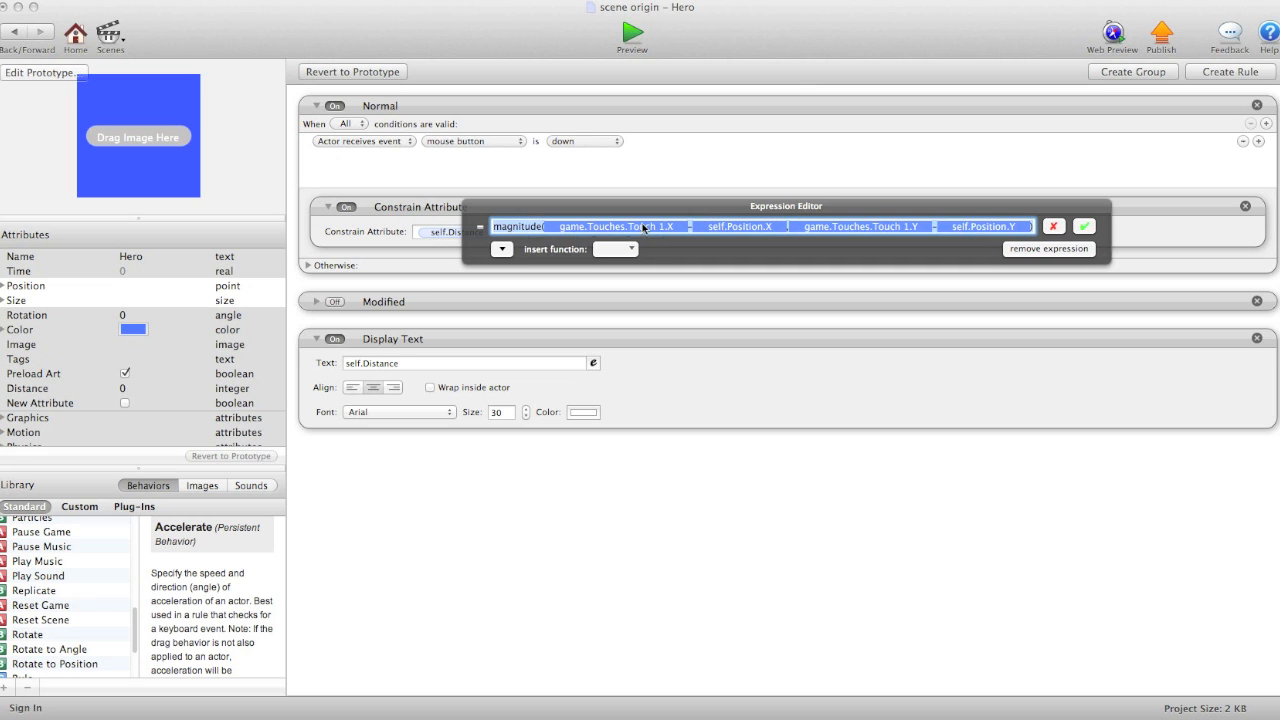
mouse_move(732, 232)
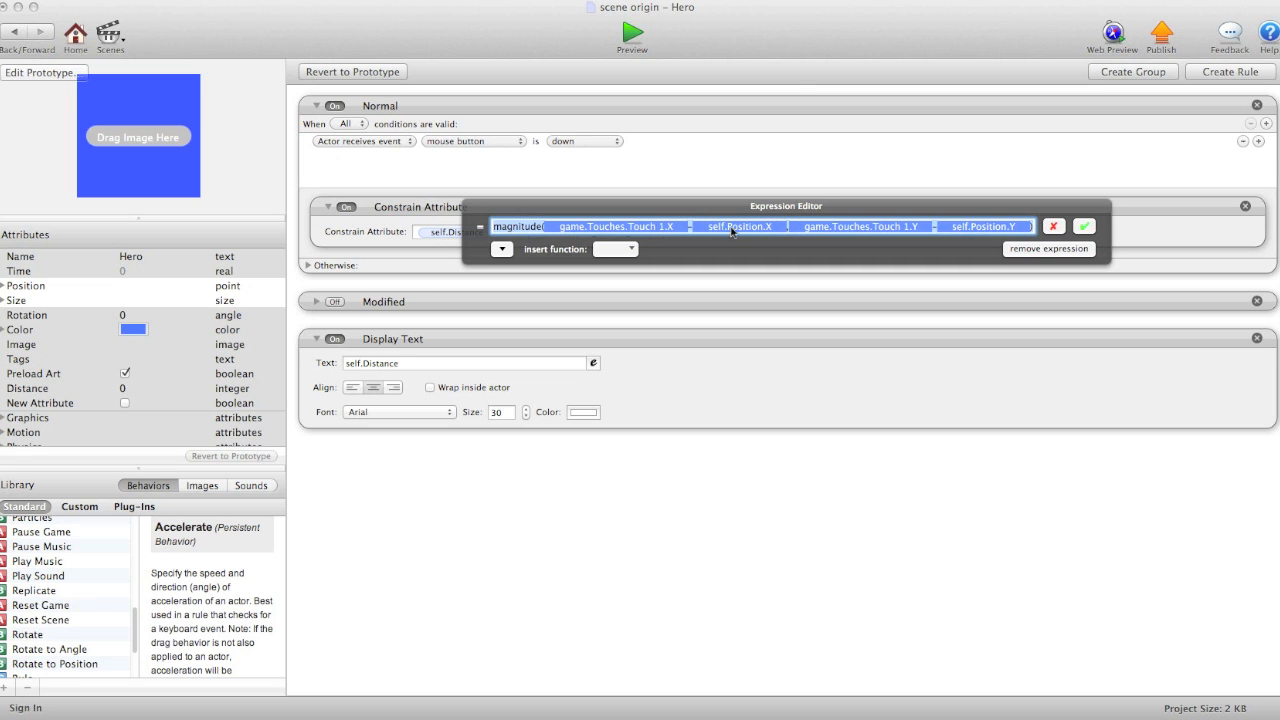
left_click(1084, 226)
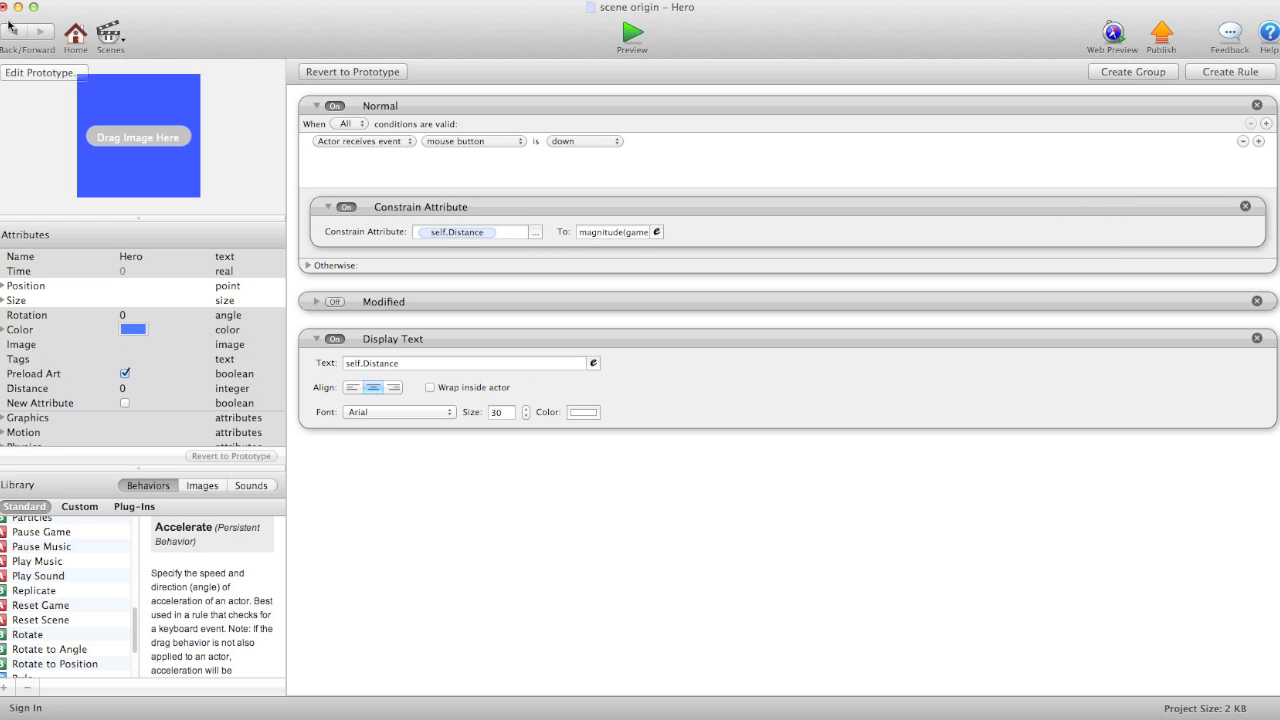
left_click(352, 72)
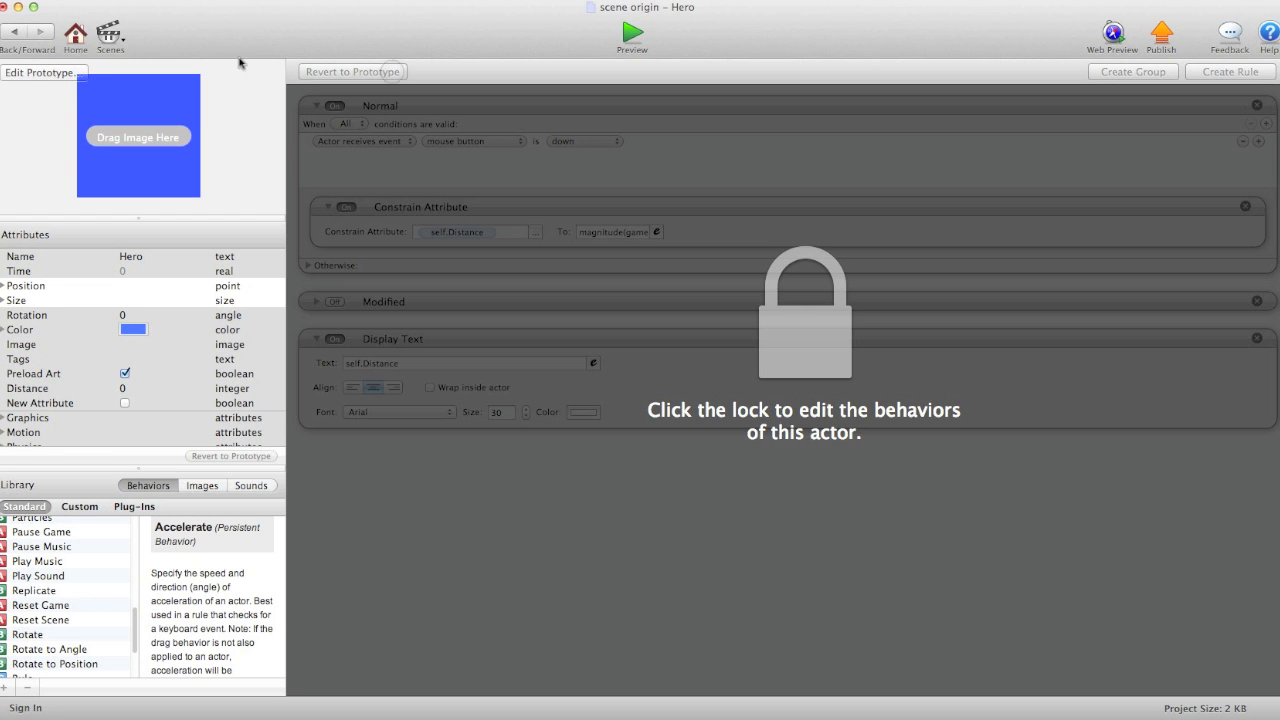
mouse_move(10, 42)
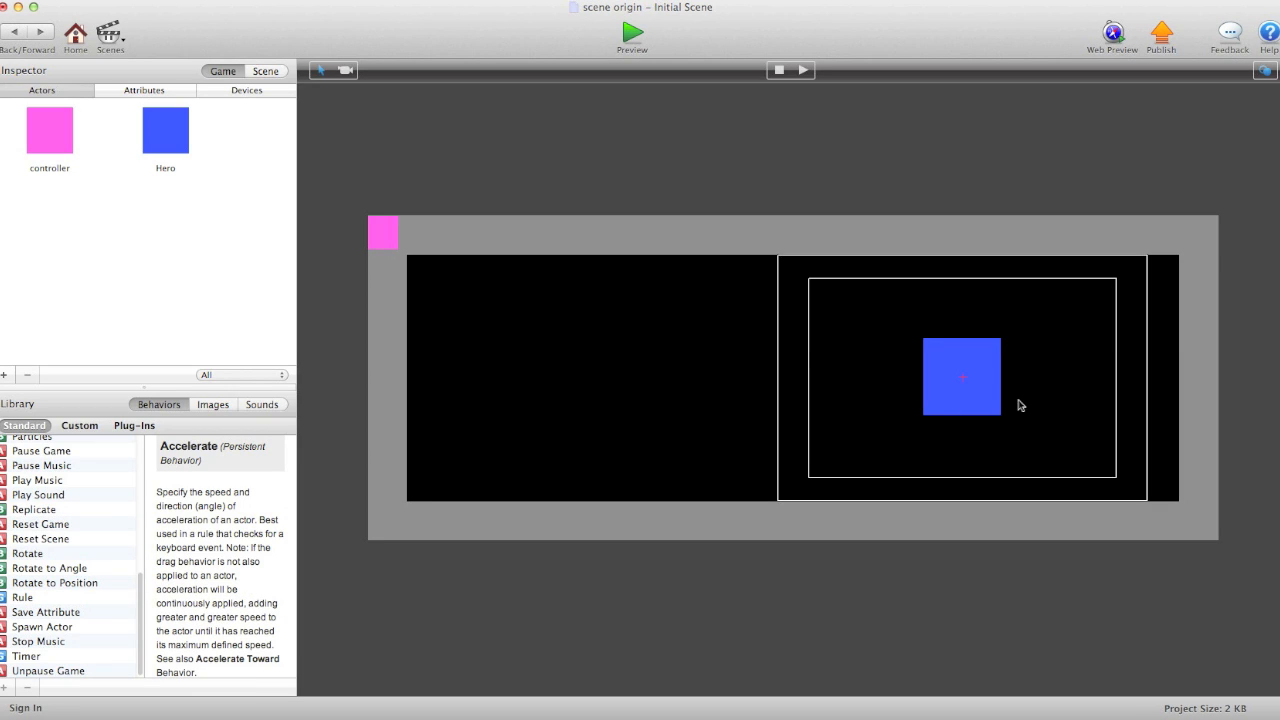
left_click(960, 376)
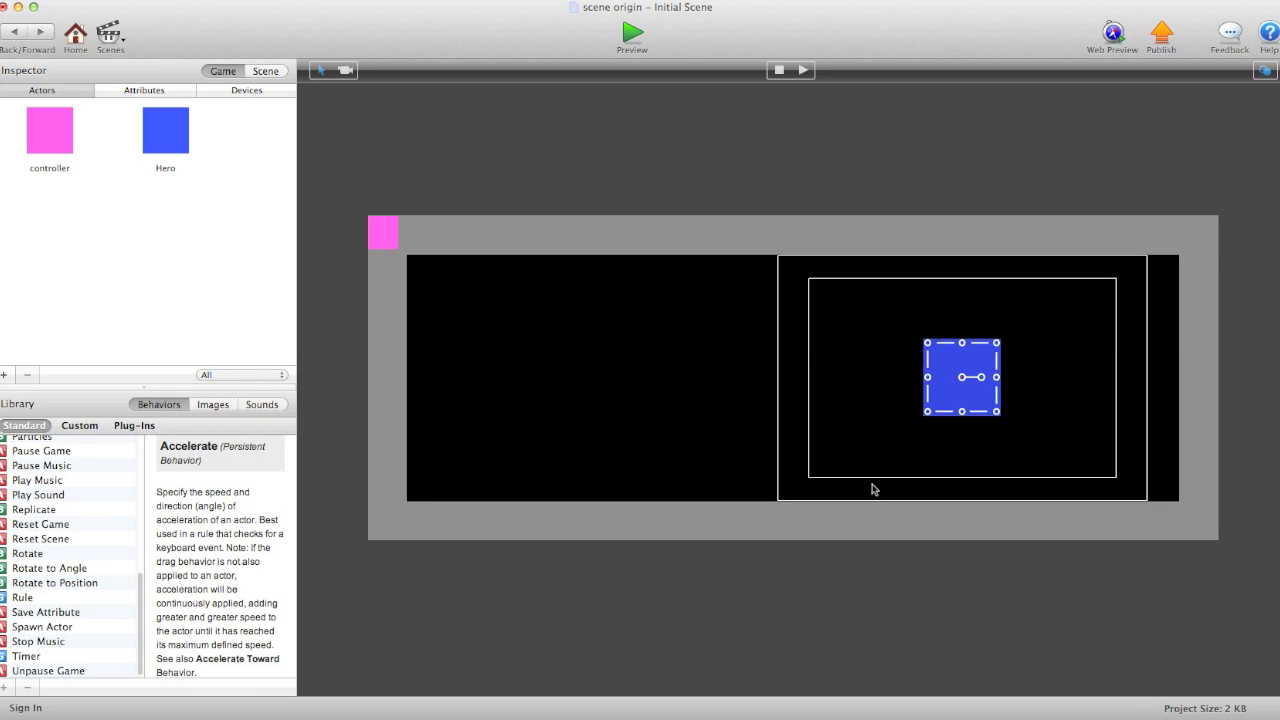
mouse_move(886, 340)
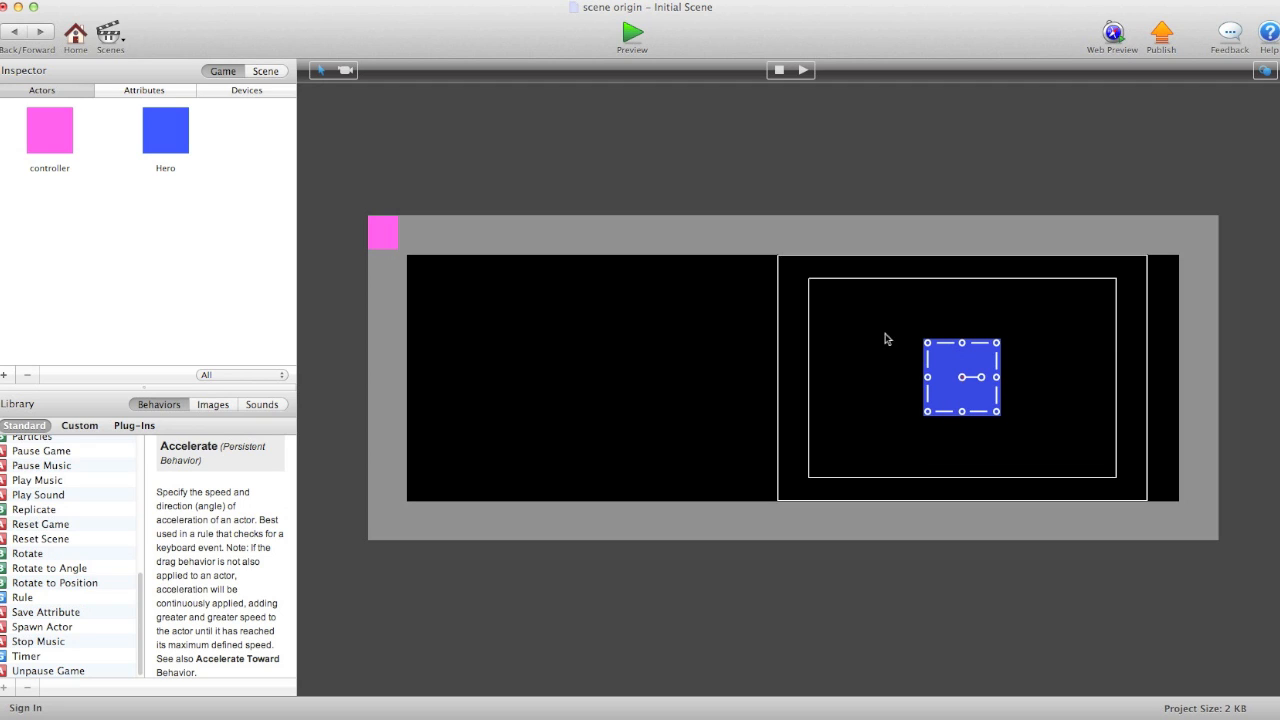
mouse_move(490, 280)
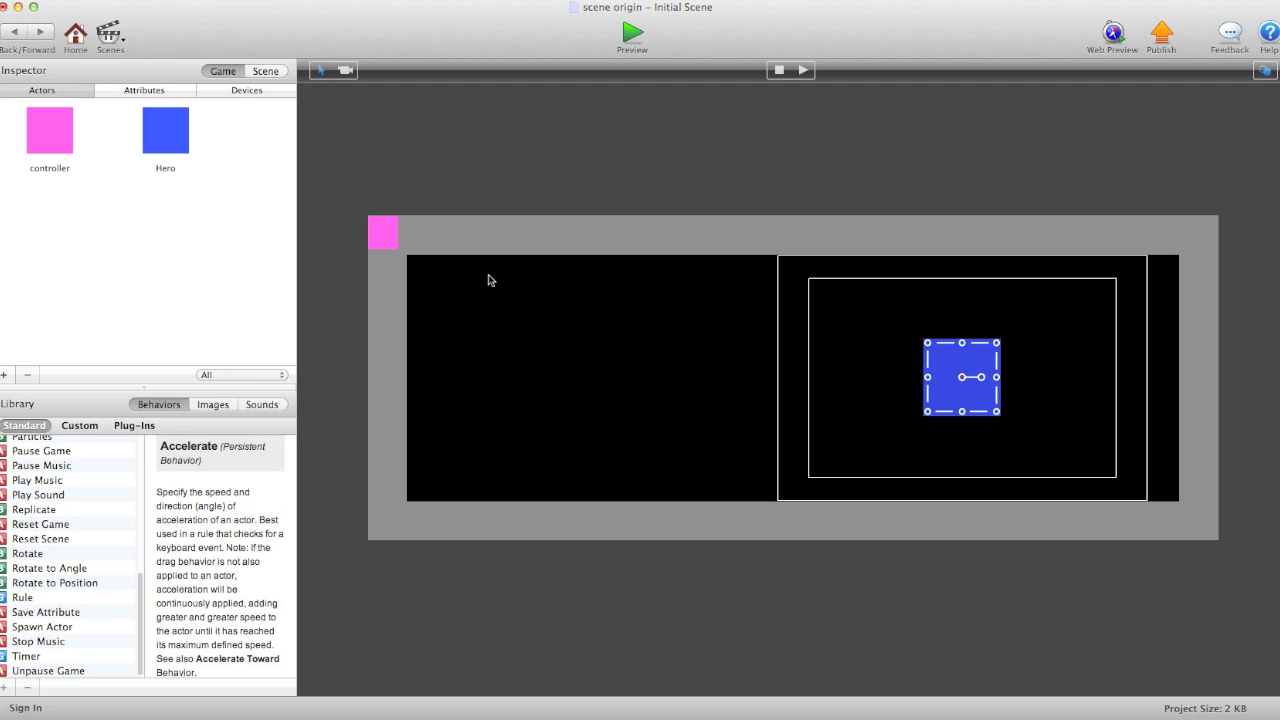
mouse_move(420, 244)
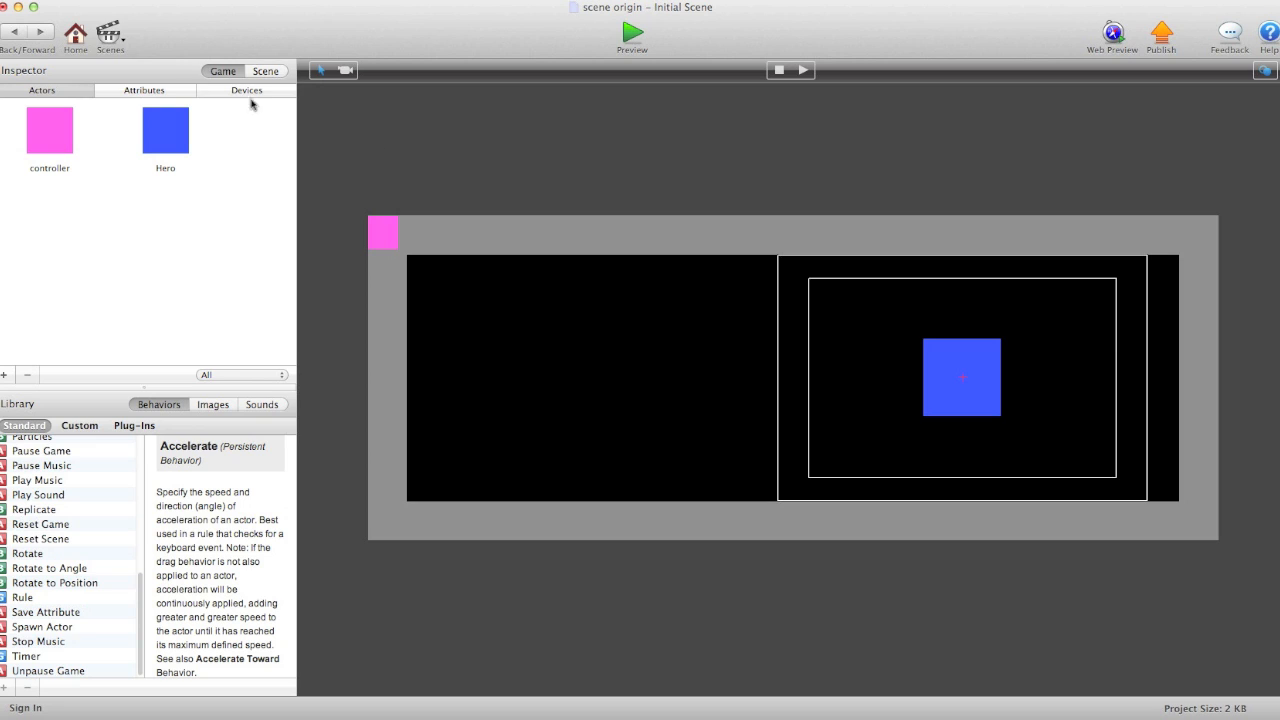
mouse_move(412, 164)
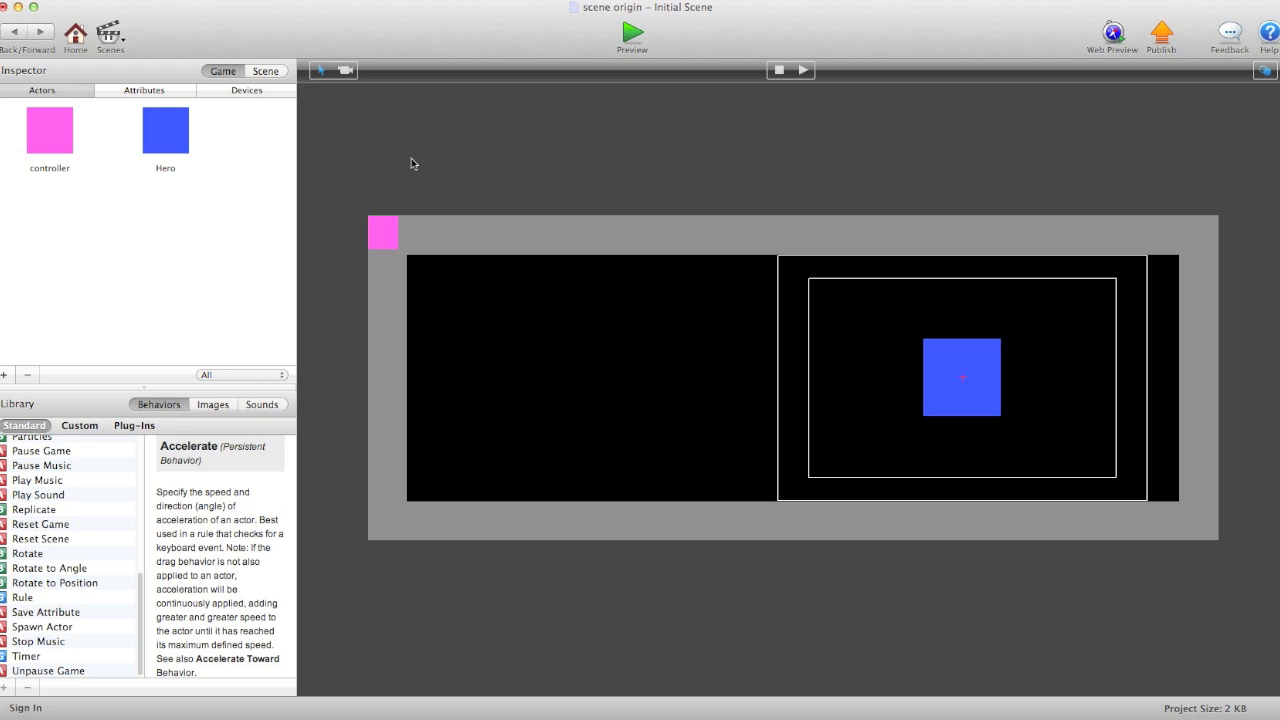
left_click(164, 130)
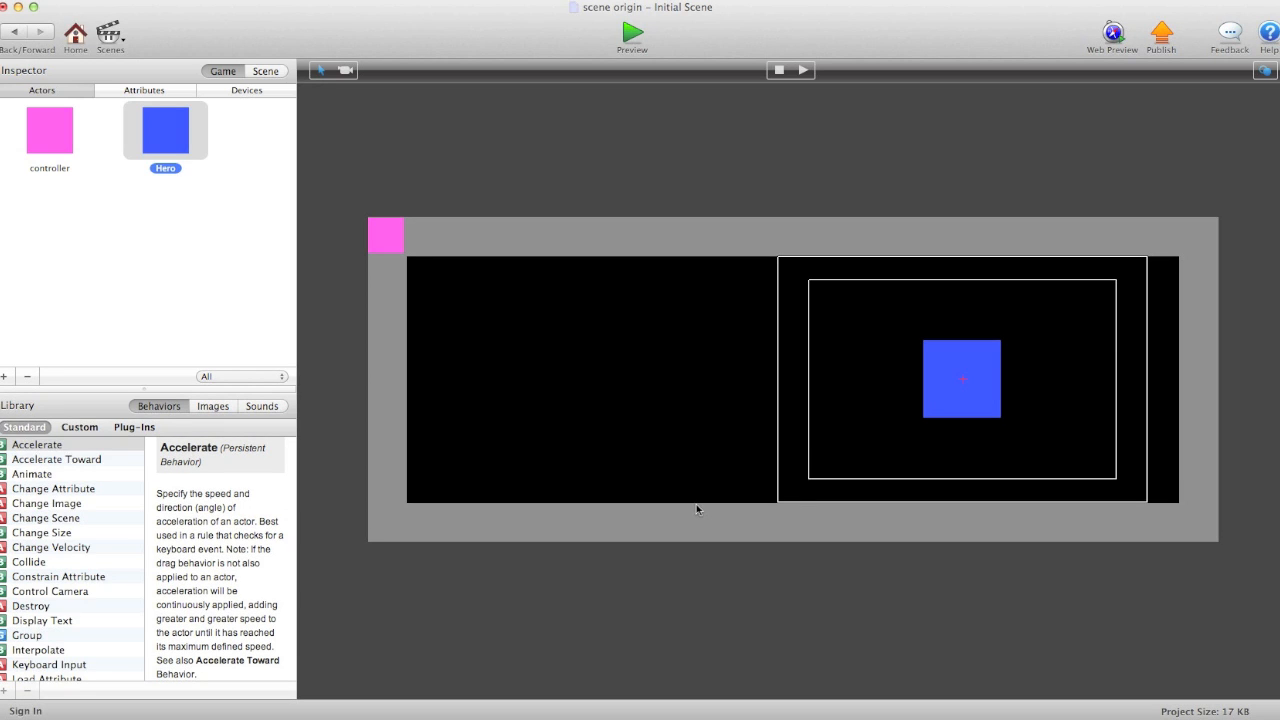
mouse_move(684, 524)
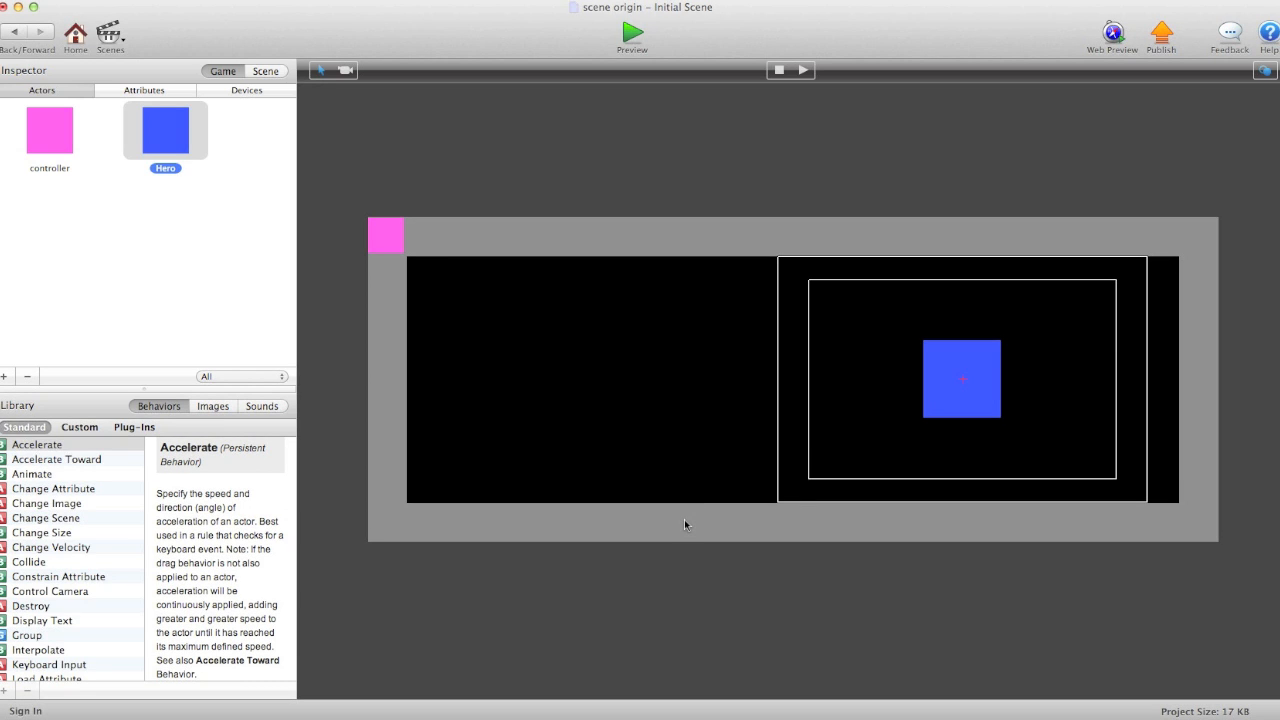
mouse_move(728, 524)
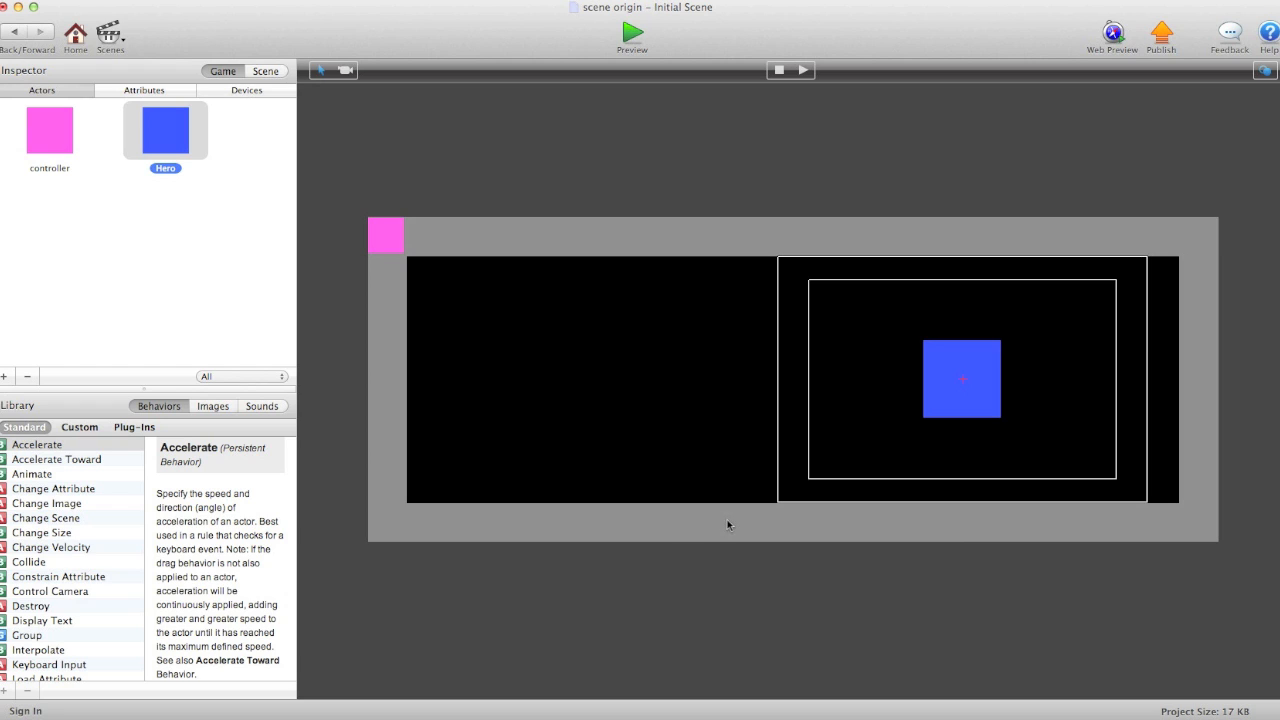
mouse_move(868, 446)
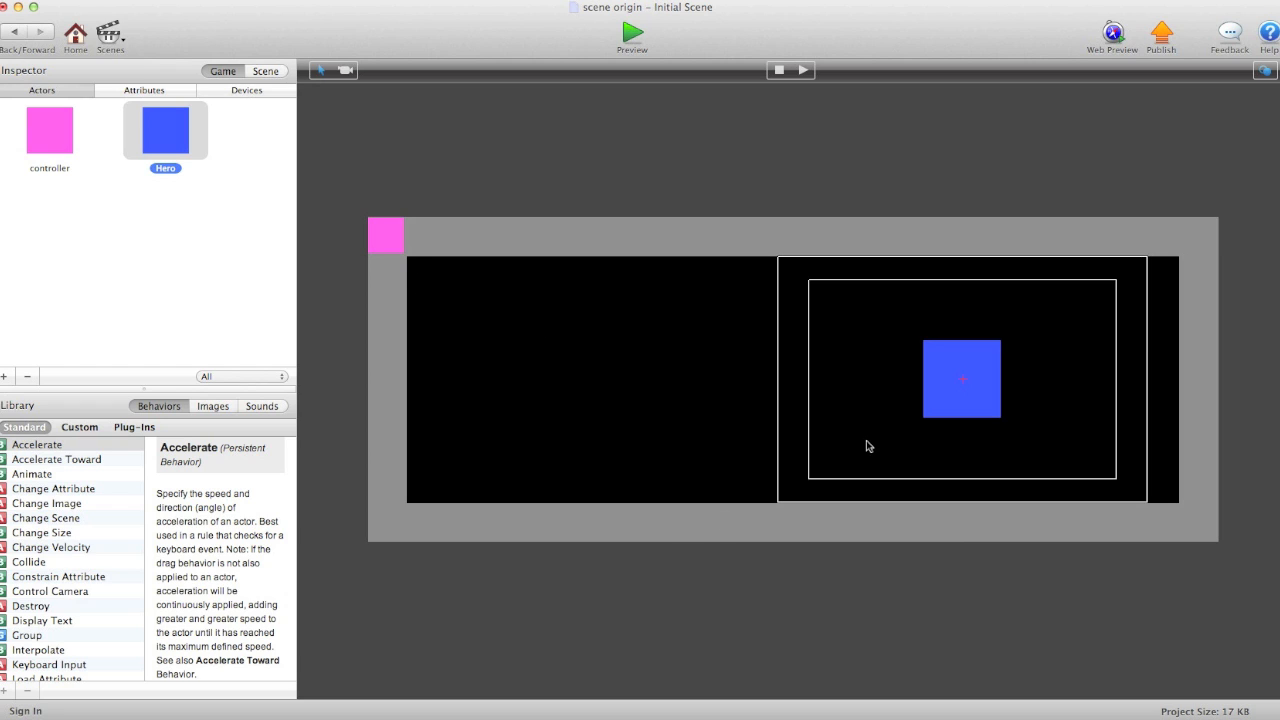
mouse_move(968, 388)
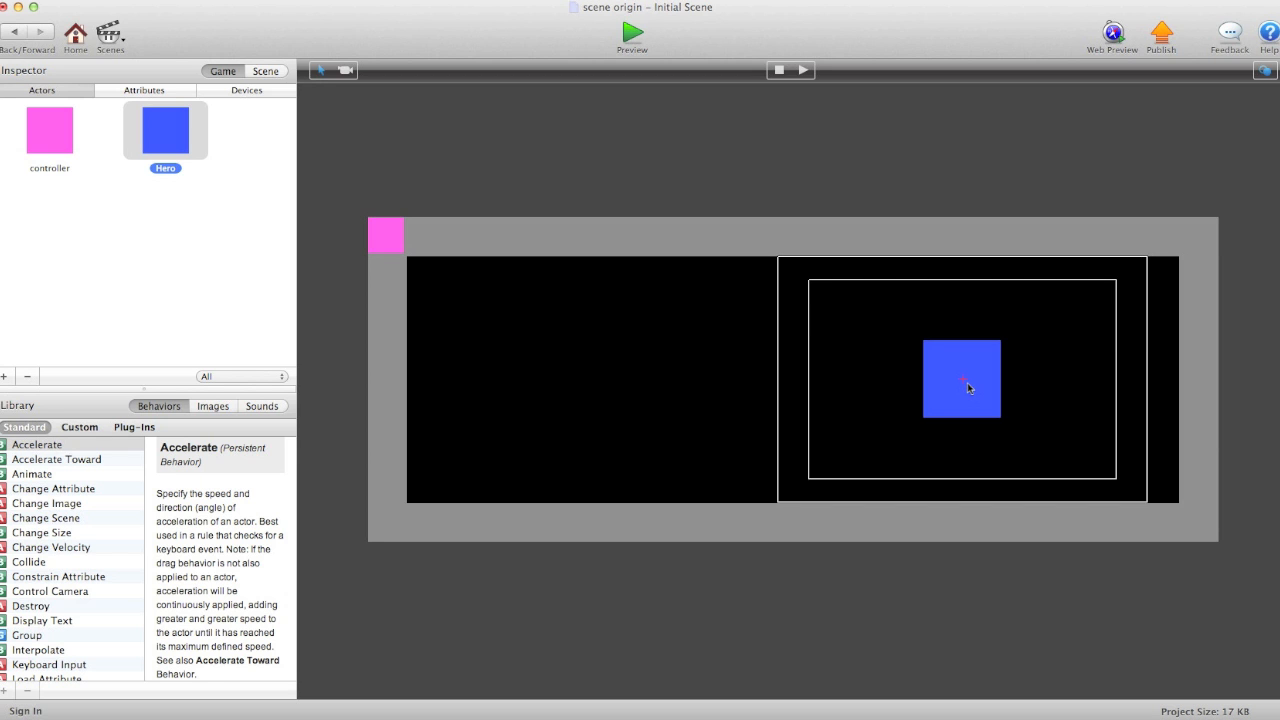
double_click(164, 128)
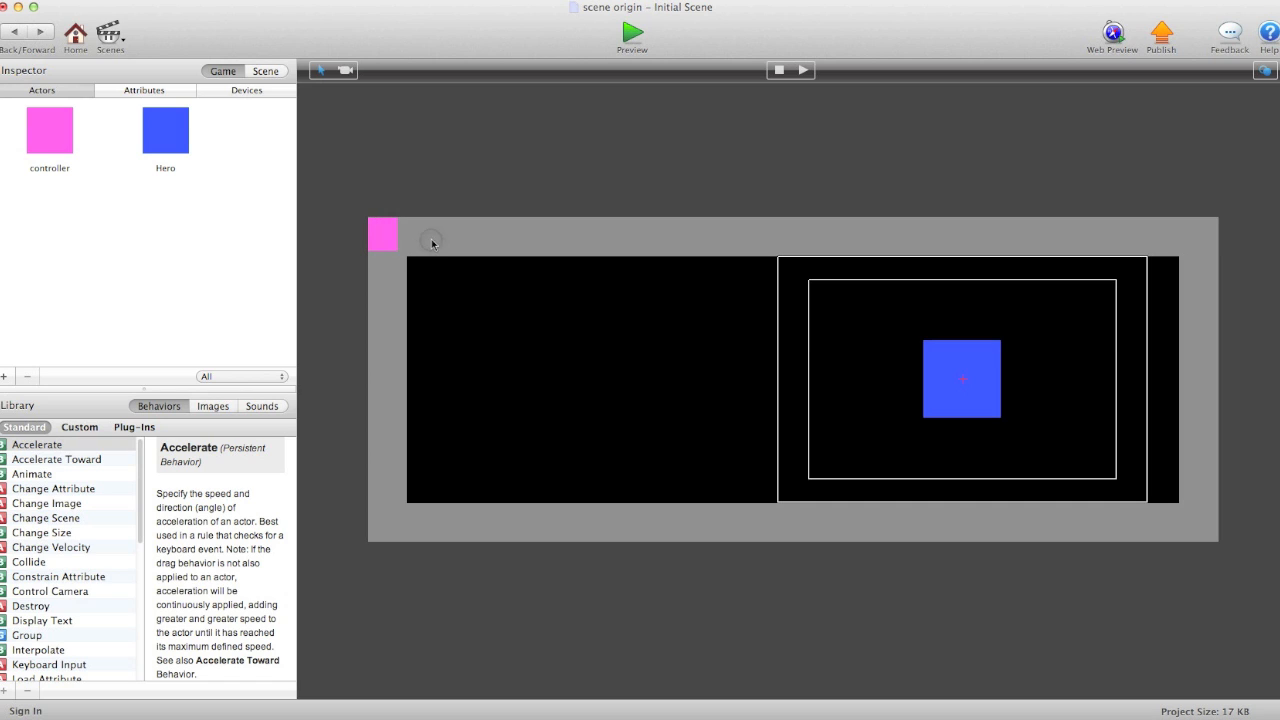
left_click(144, 90)
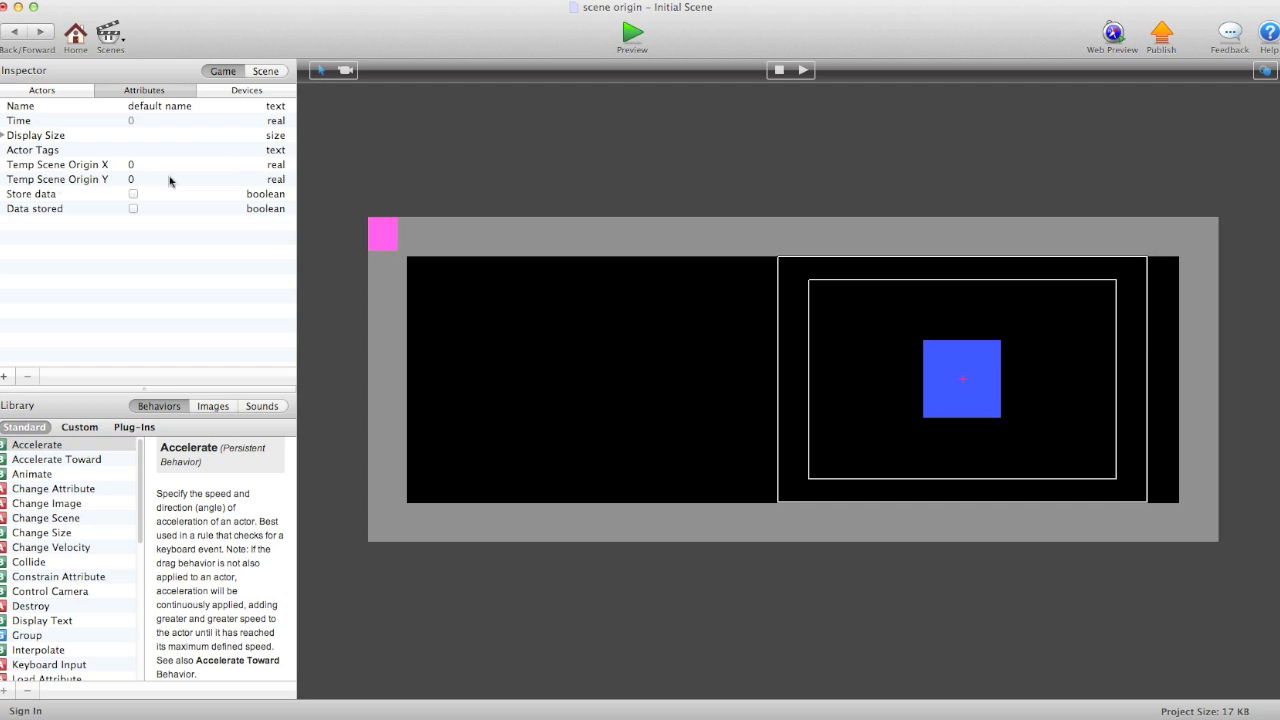
mouse_move(292, 164)
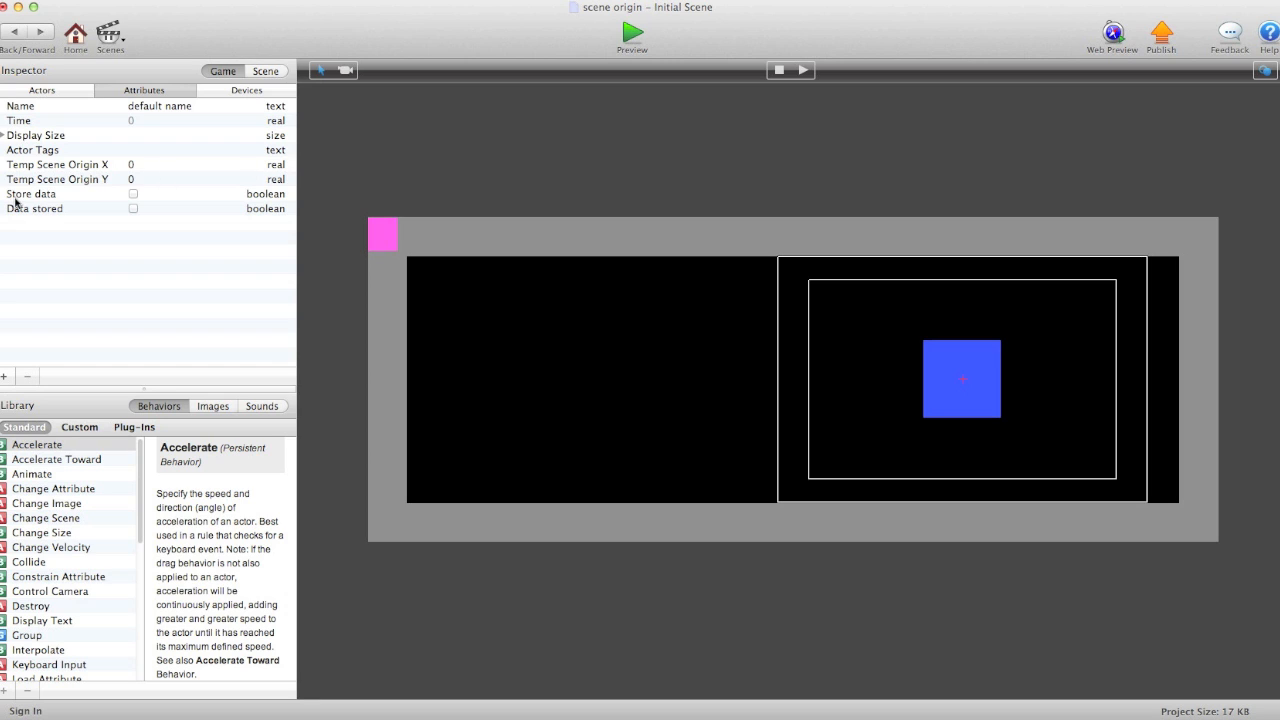
mouse_move(184, 224)
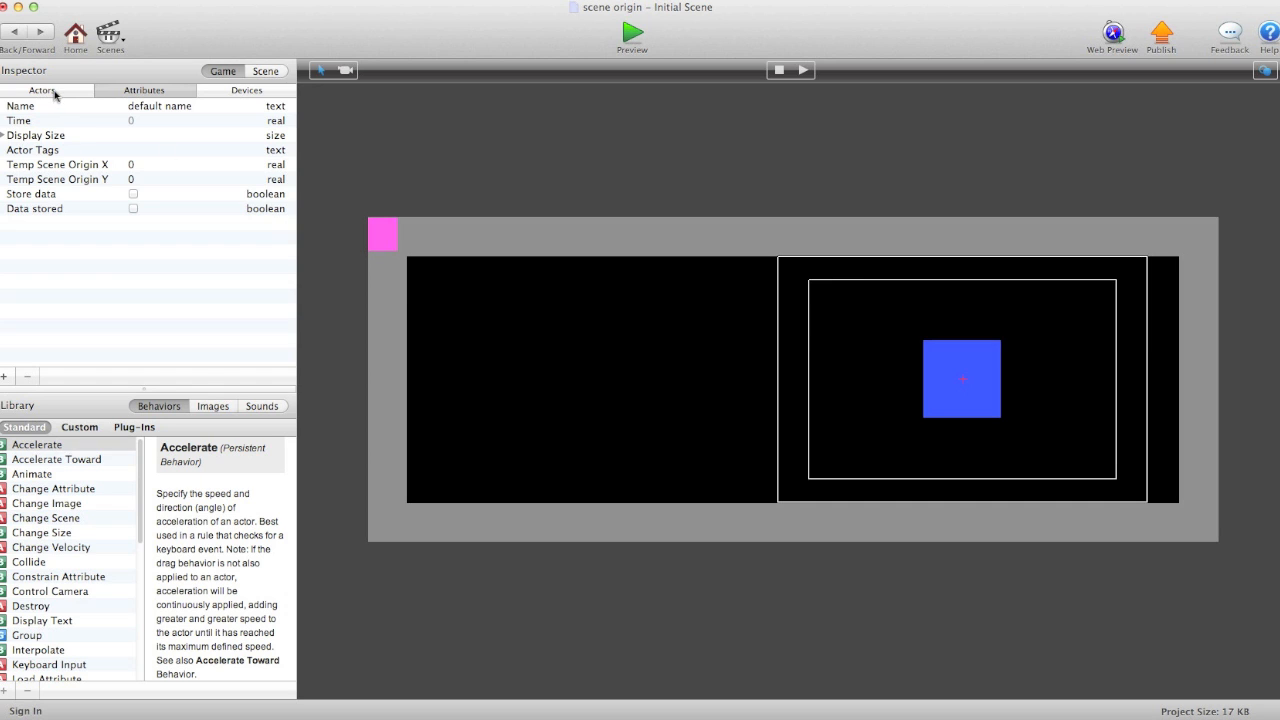
left_click(40, 90)
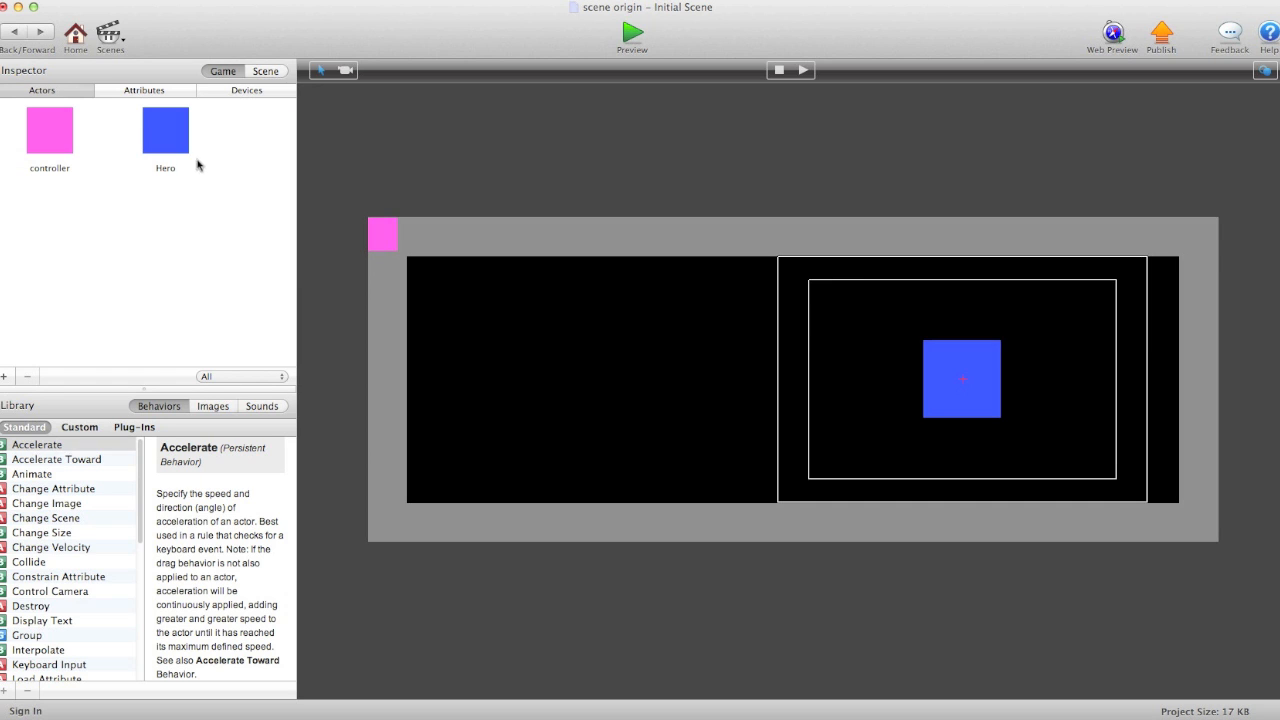
left_click(164, 130)
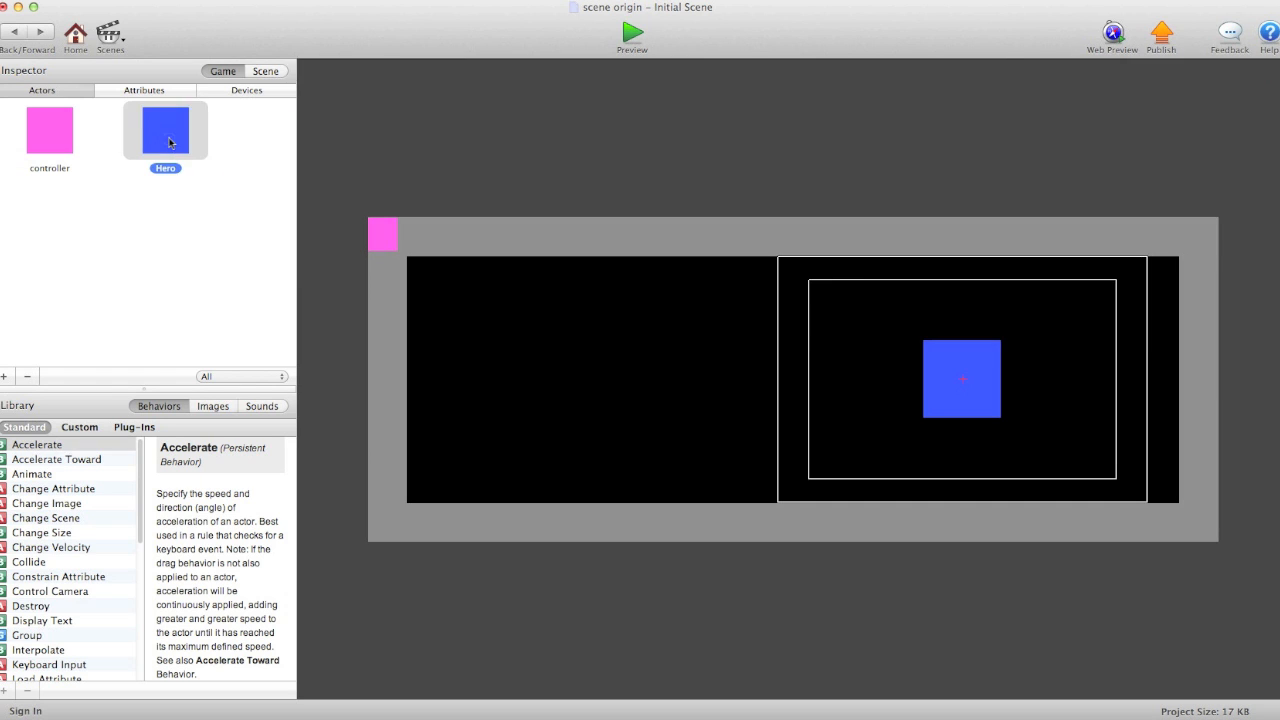
- Expand Hero's Modified rule showing mouse down sets Store data true and Data stored false
double_click(164, 128)
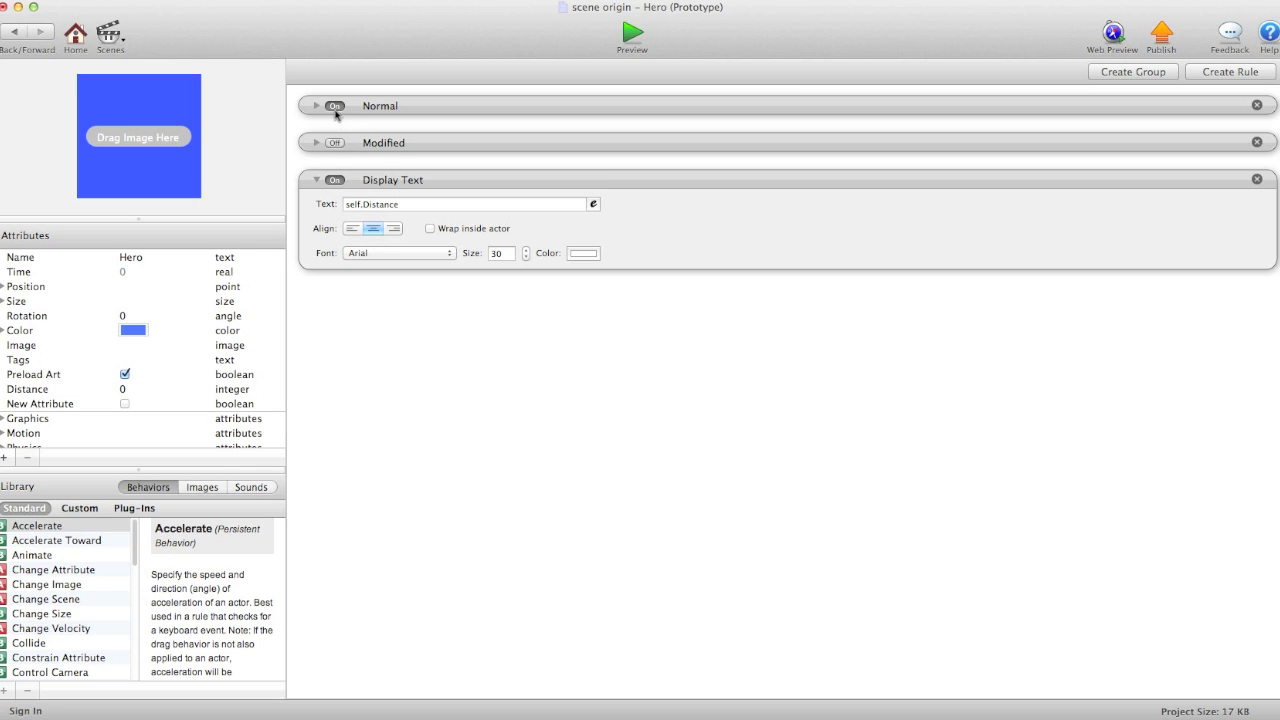
left_click(316, 142)
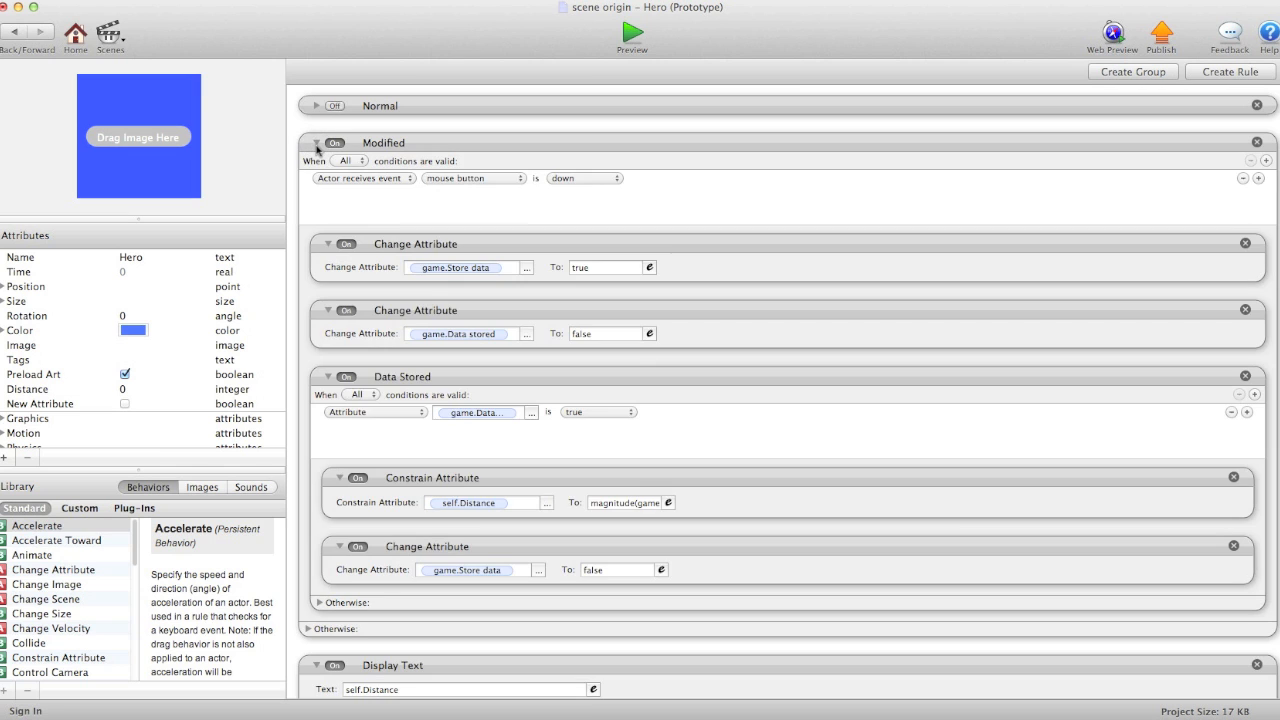
mouse_move(416, 200)
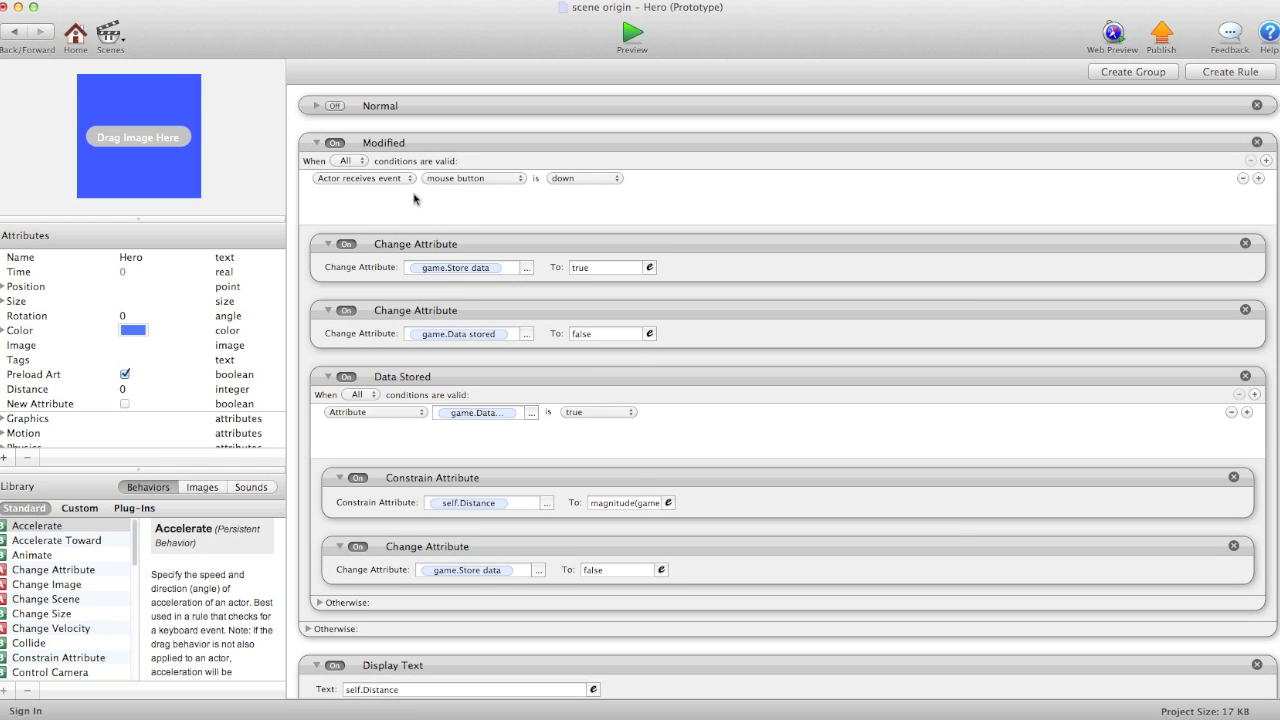
mouse_move(448, 264)
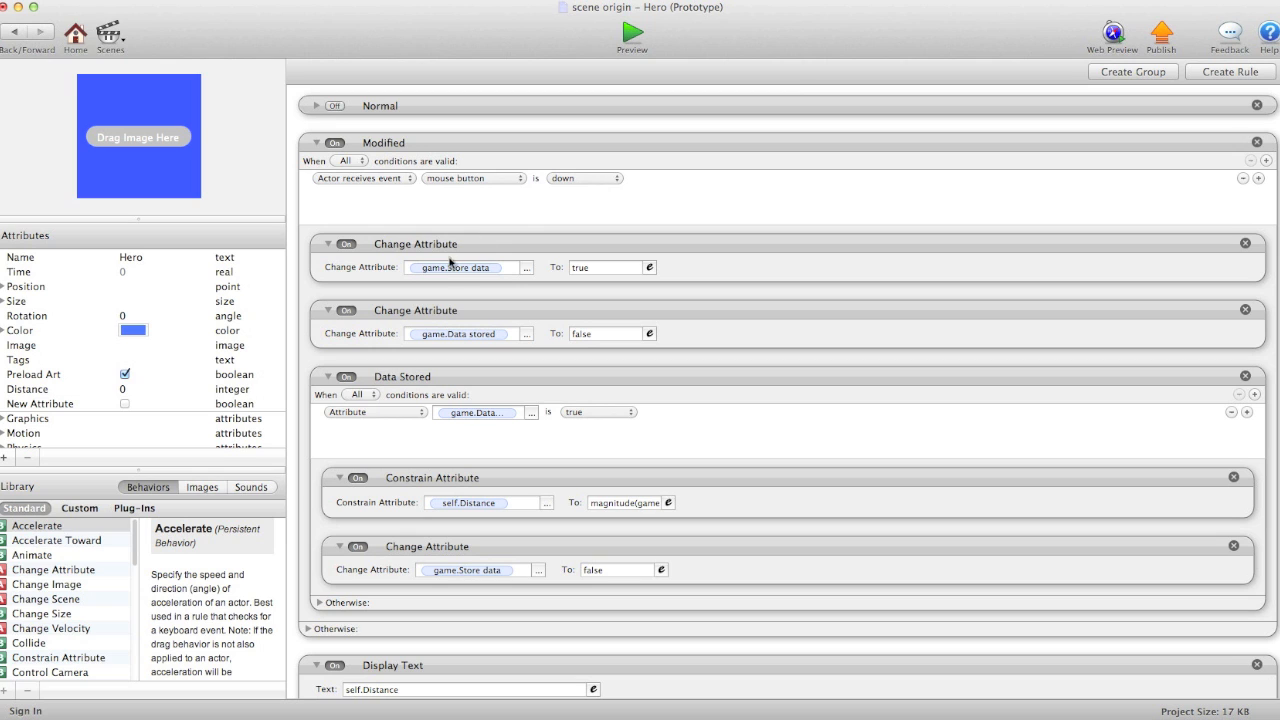
left_click(460, 268)
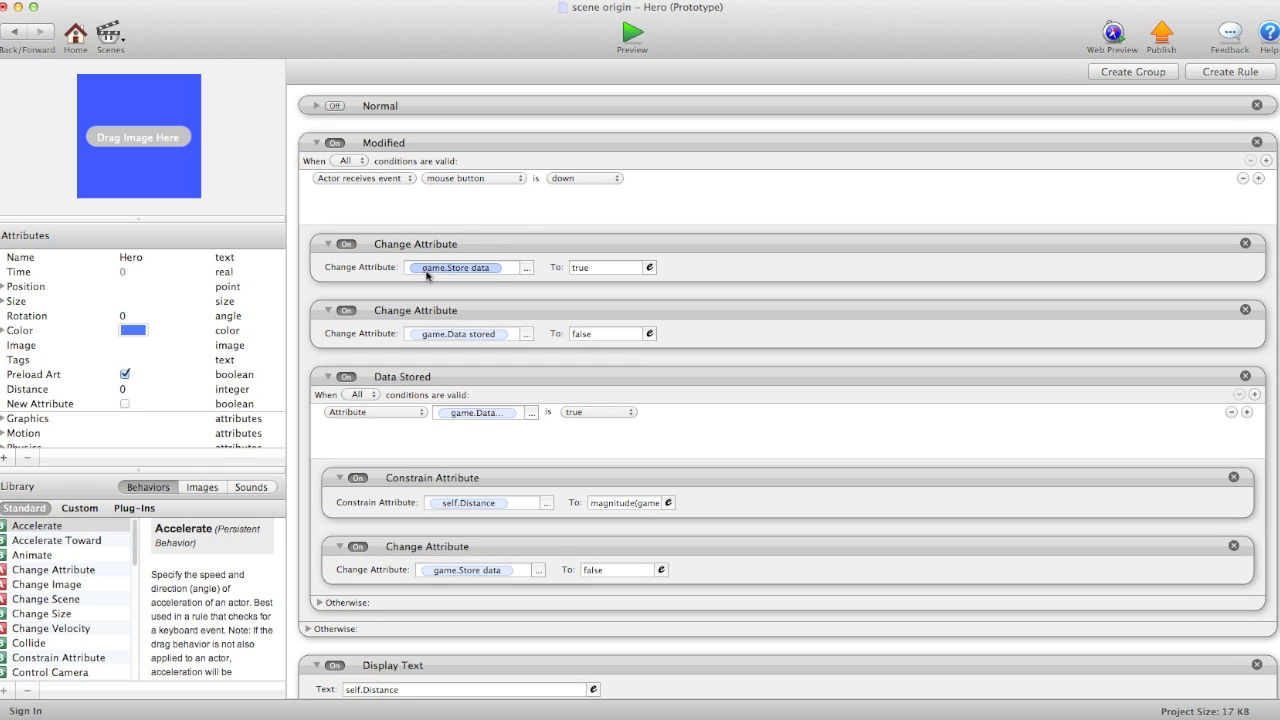
- Review the controller's Store Data rule copying camera origin into Temp Scene Origin, then return to the scene
left_click(604, 268)
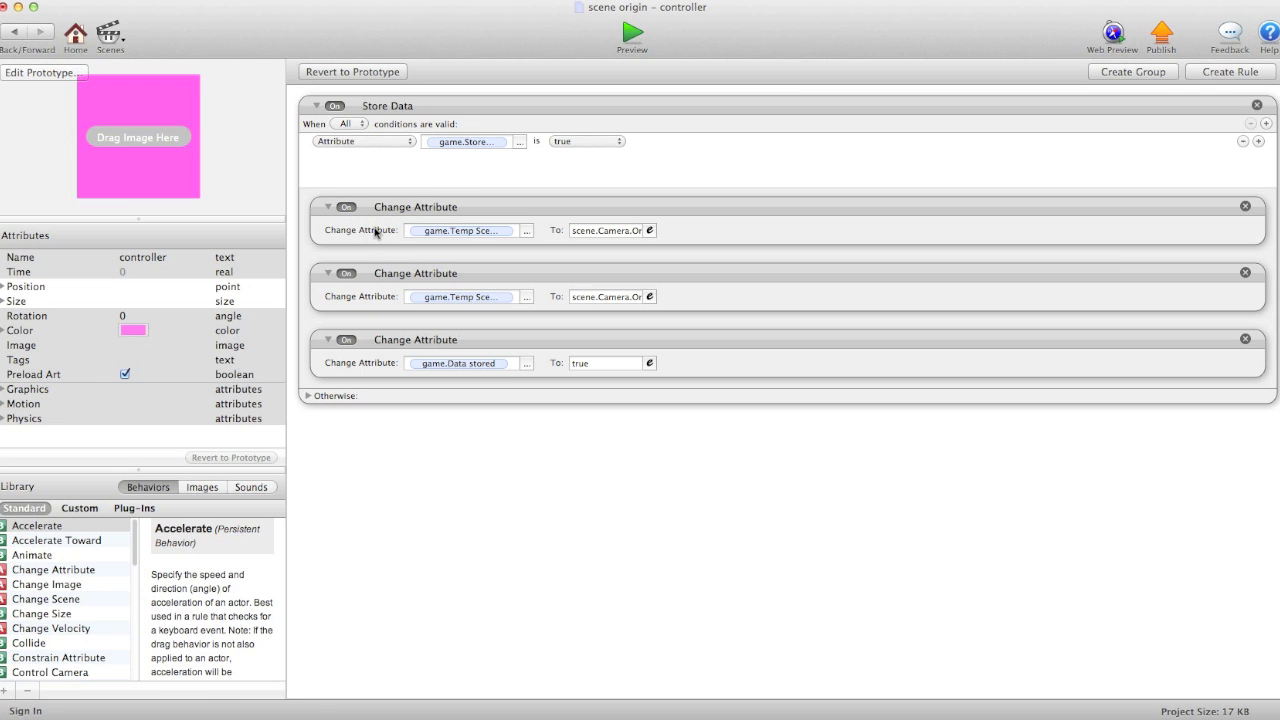
mouse_move(448, 164)
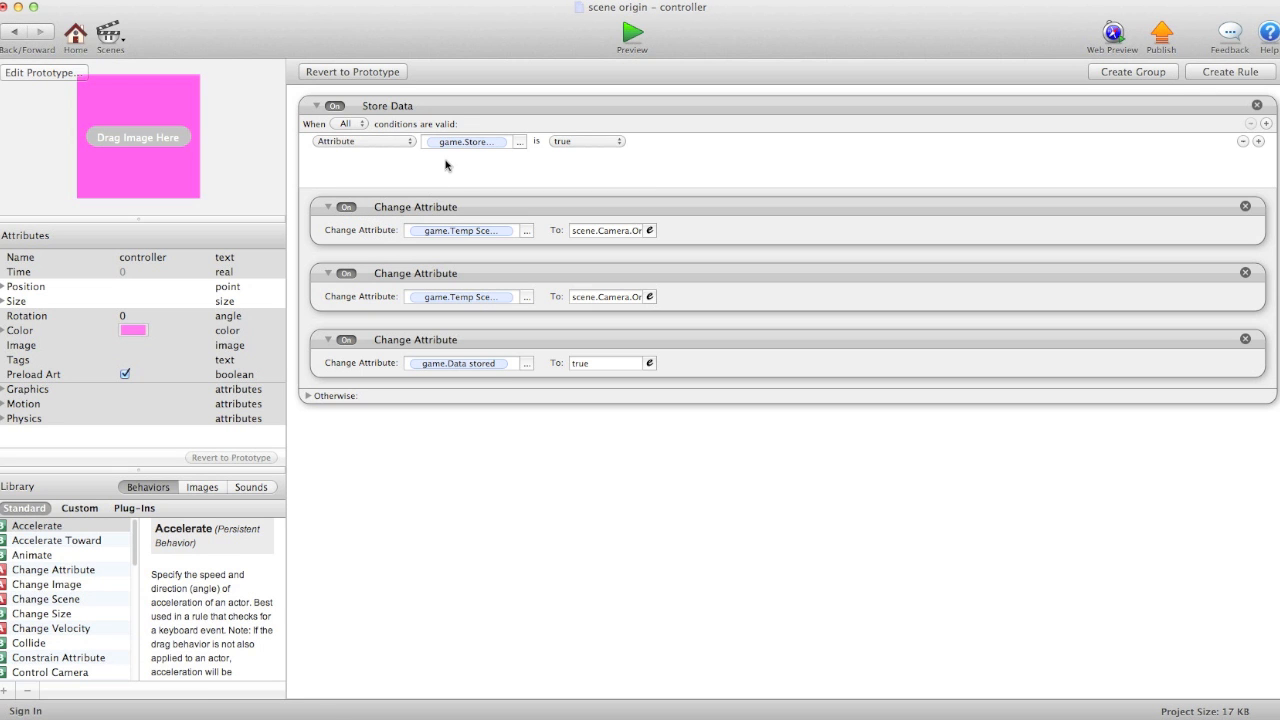
left_click(466, 140)
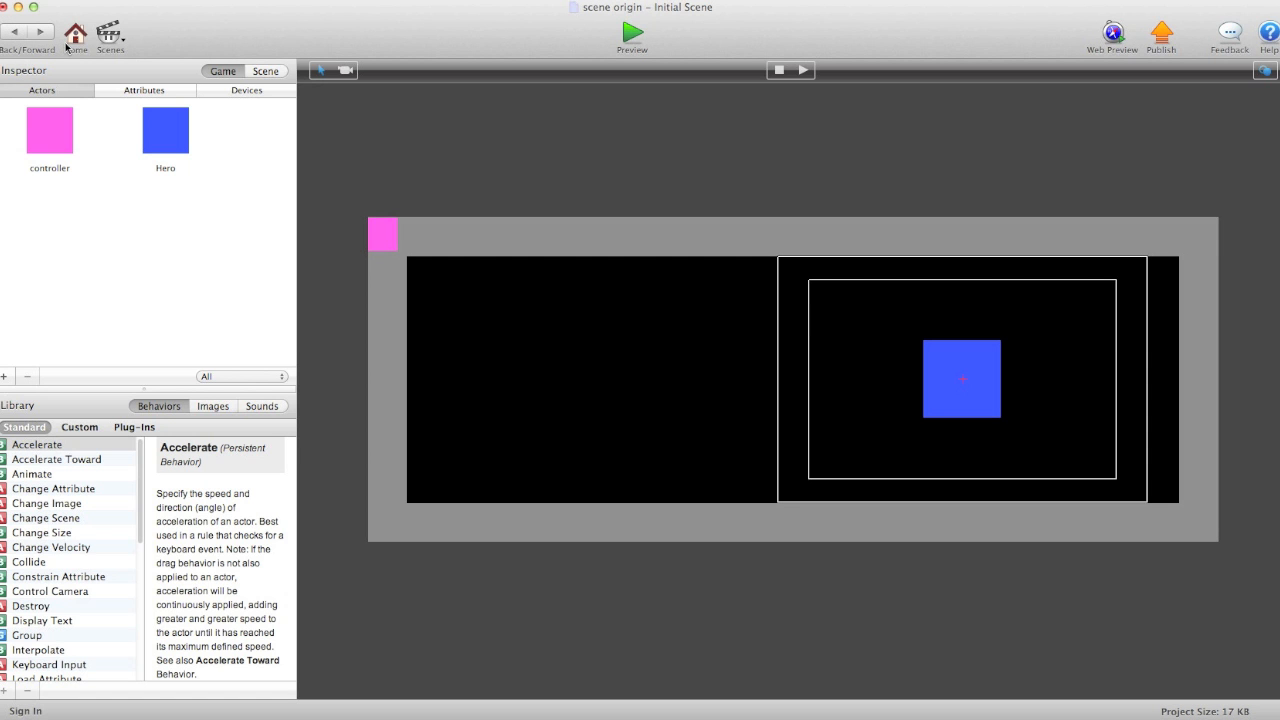
- Reach Hero's Constrain Attribute and view its Distance formula adding Temp Scene Origin X/Y to touch position
left_click(164, 130)
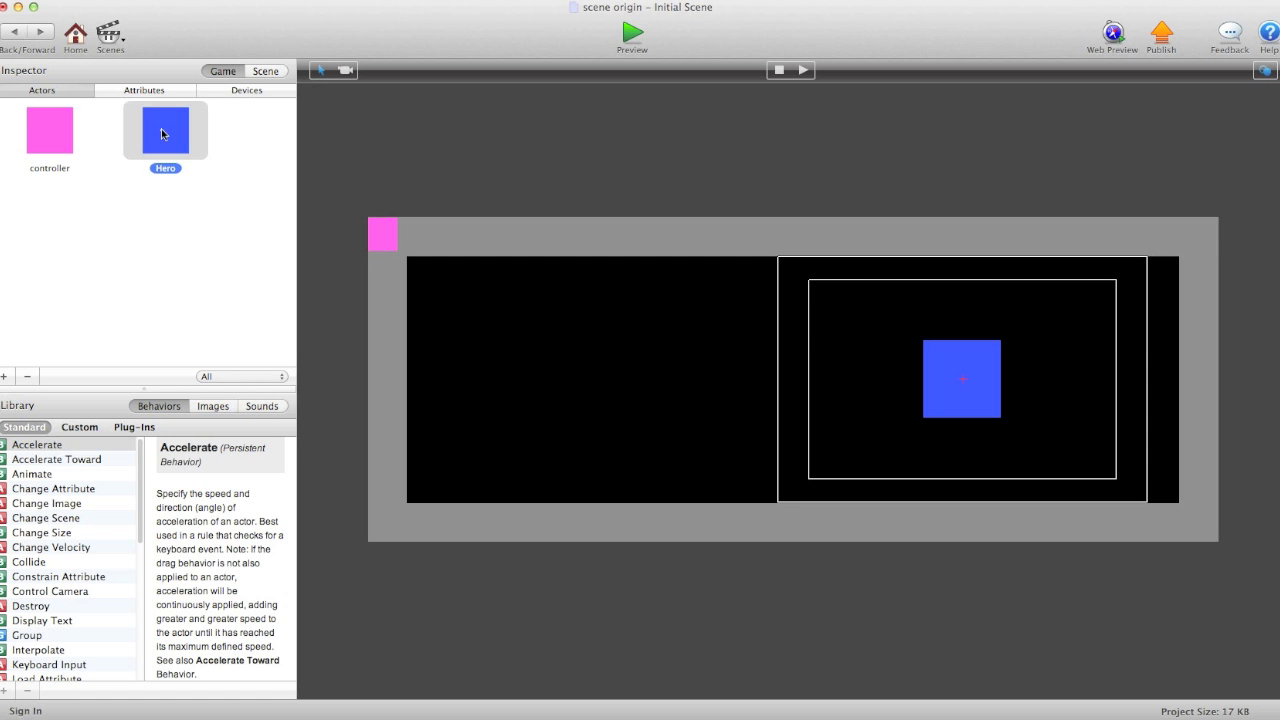
double_click(164, 130)
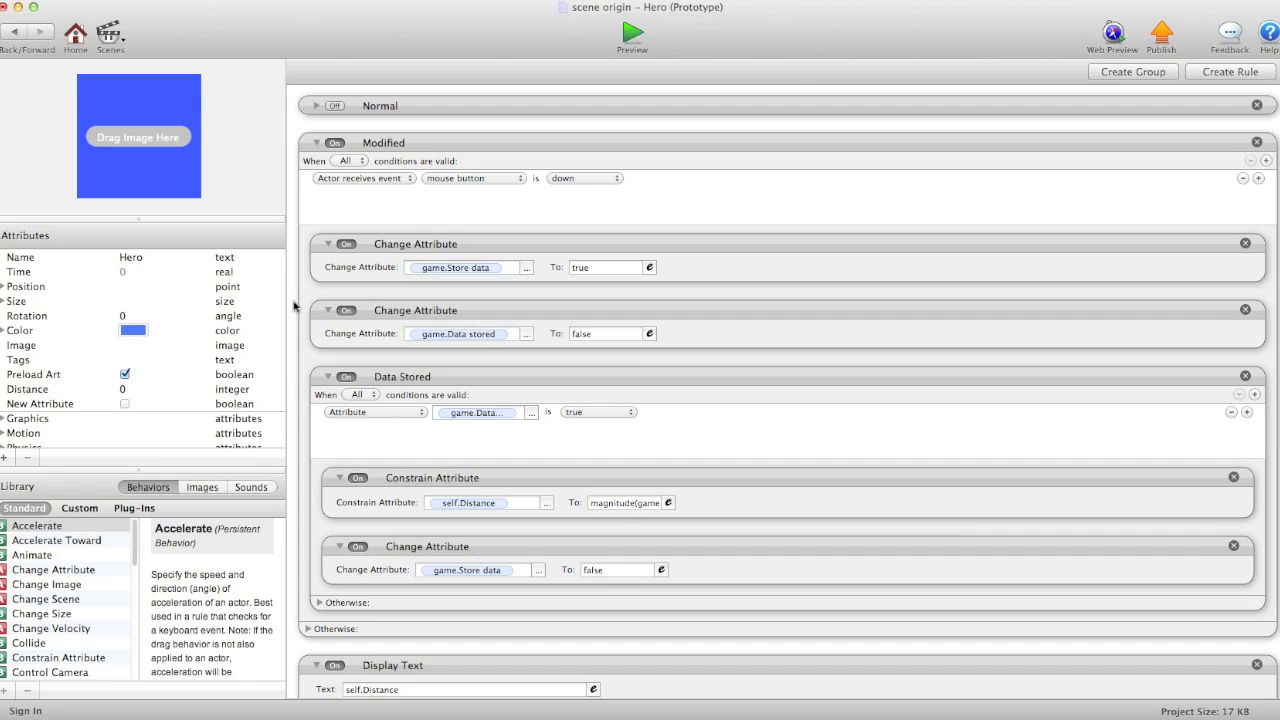
scroll("up", 3)
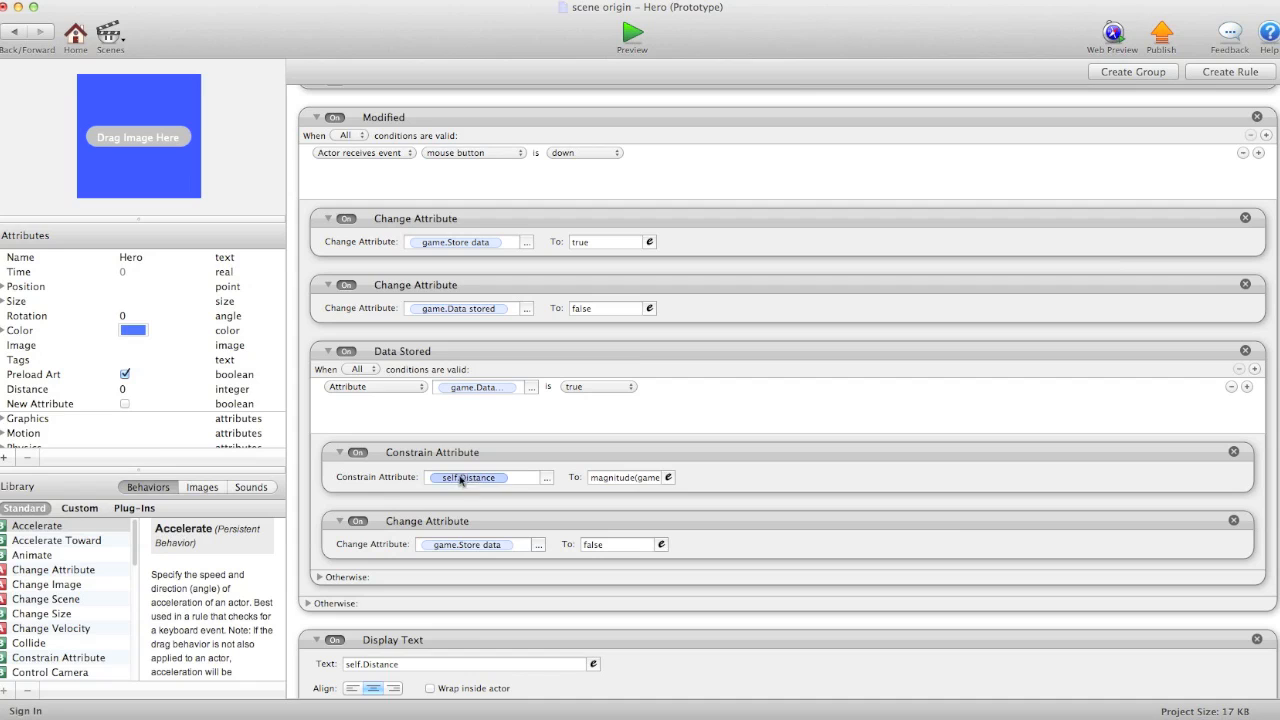
left_click(630, 476)
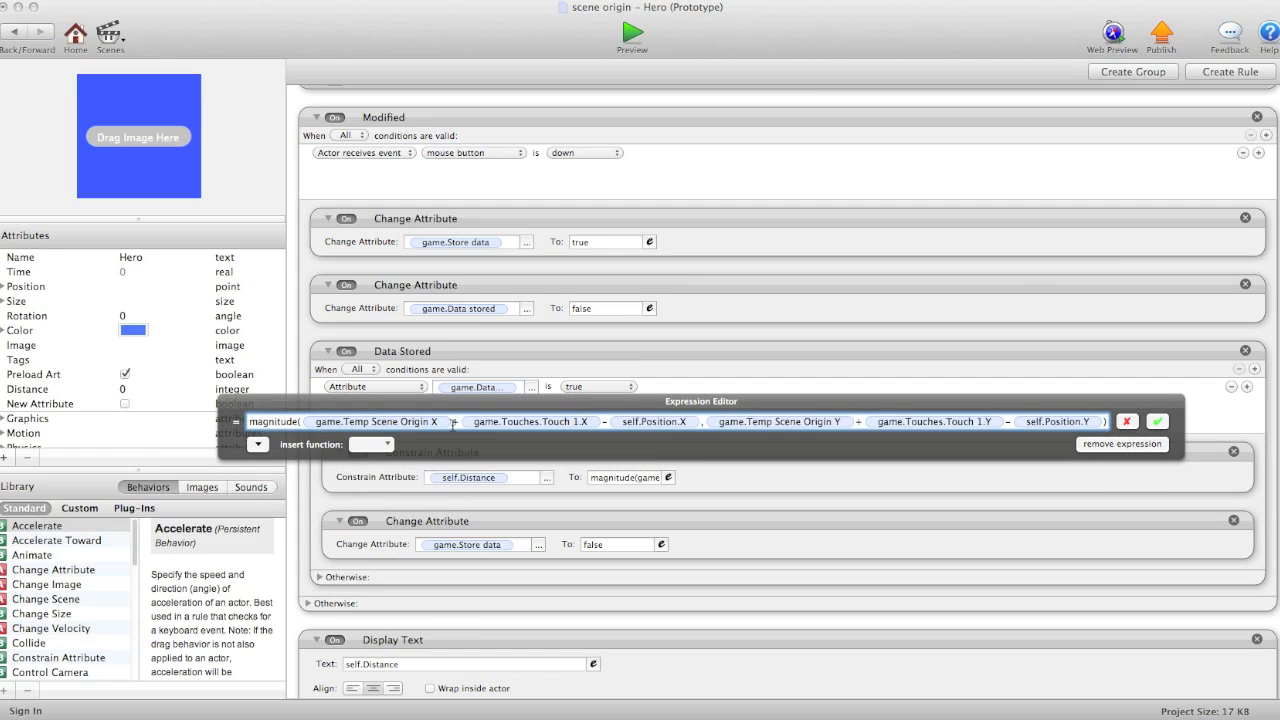
- Highlight the Temp Scene Origin Y term, then close the Distance expression unchanged and return to the scene
left_click(780, 420)
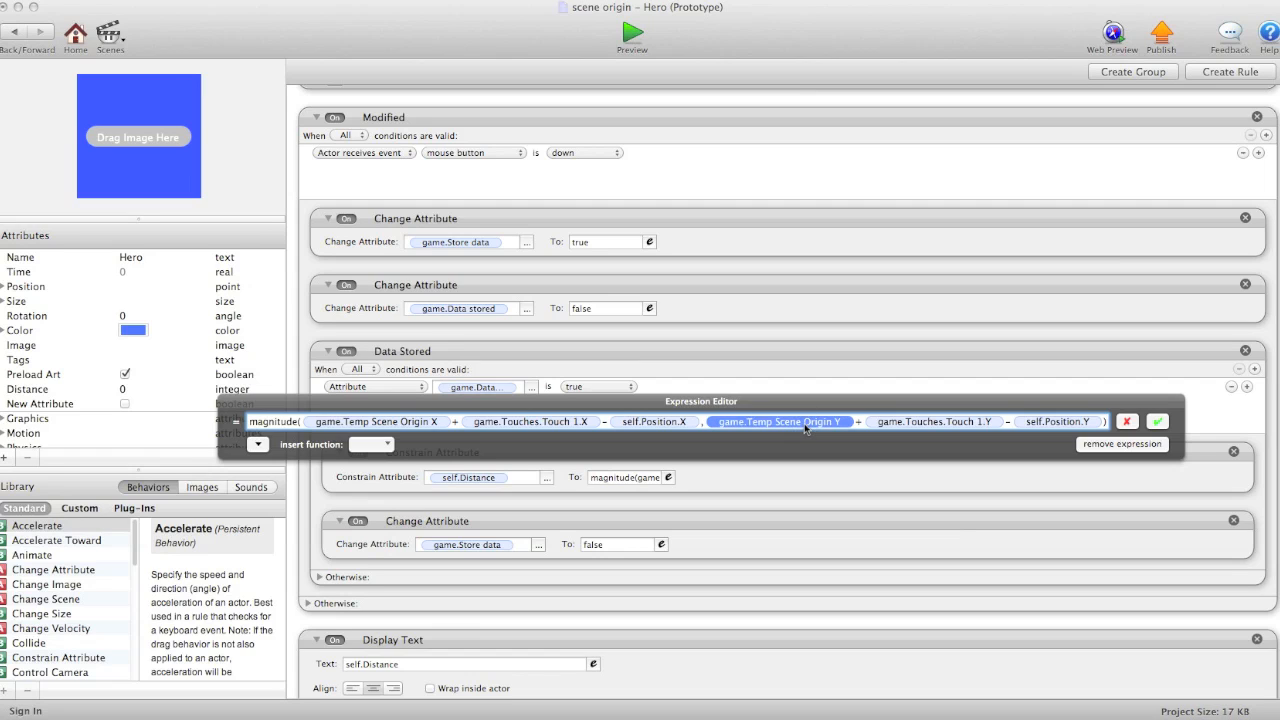
left_click(376, 420)
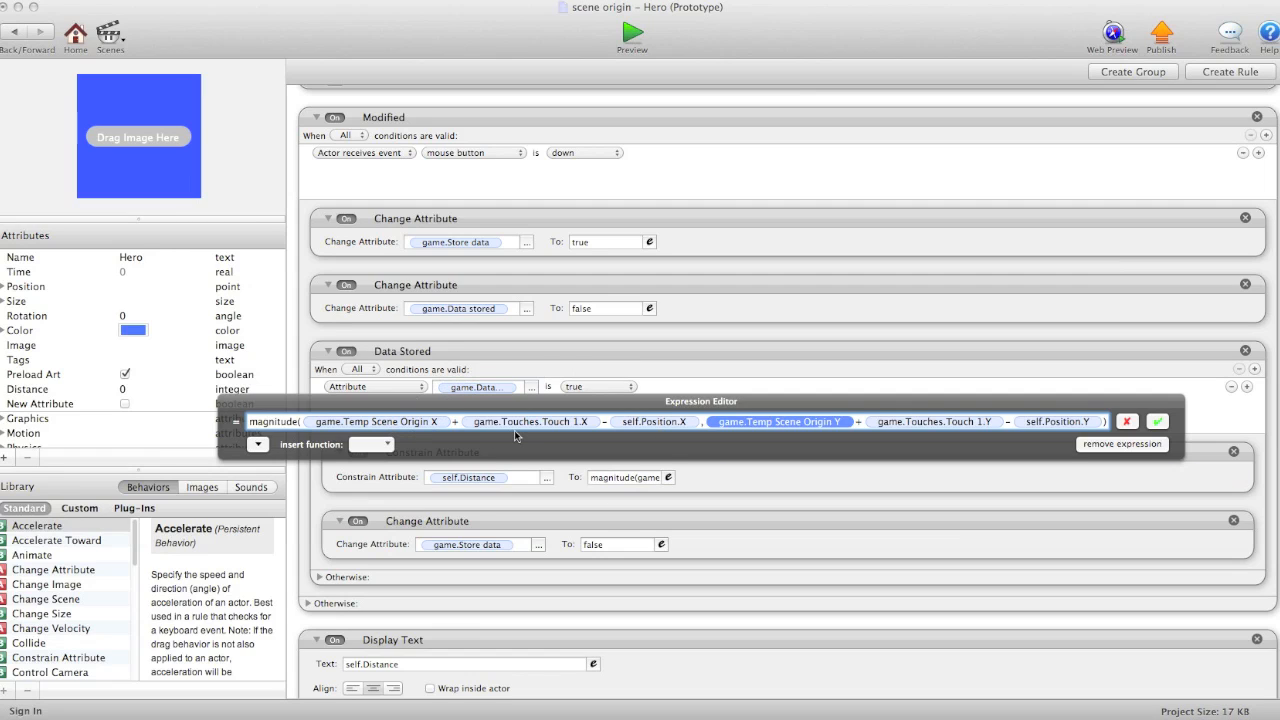
left_click(1156, 420)
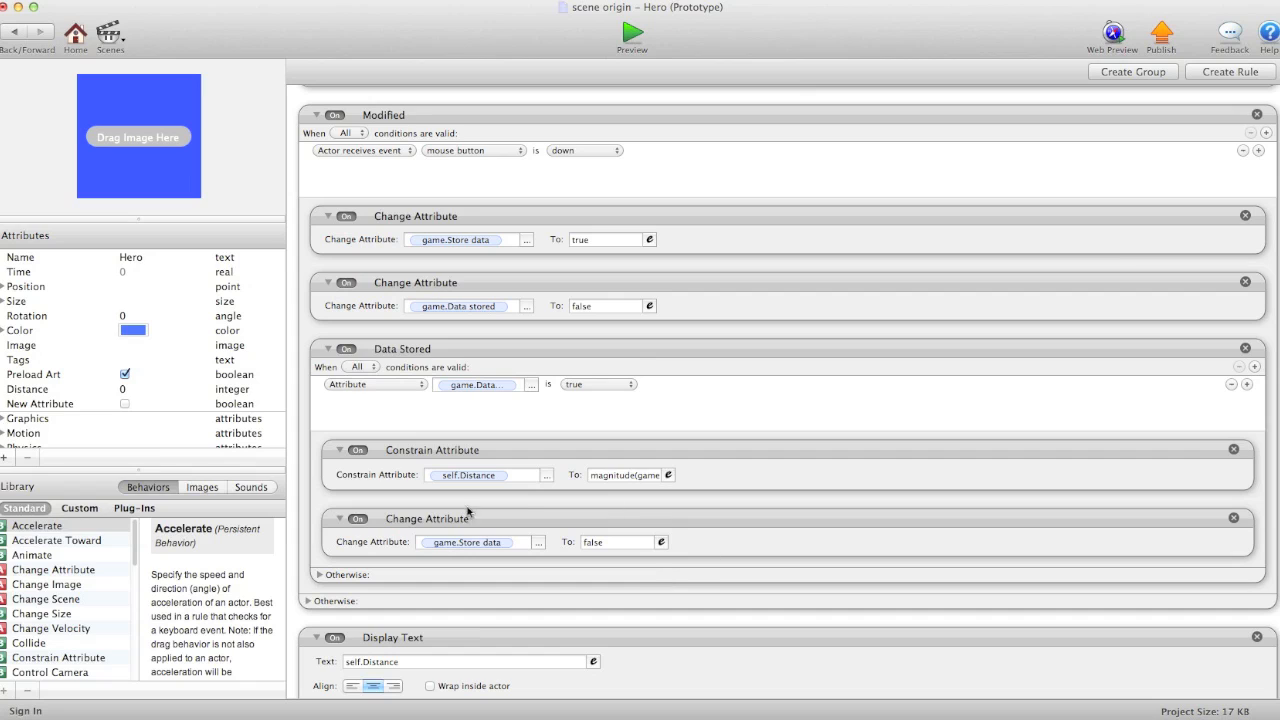
mouse_move(402, 344)
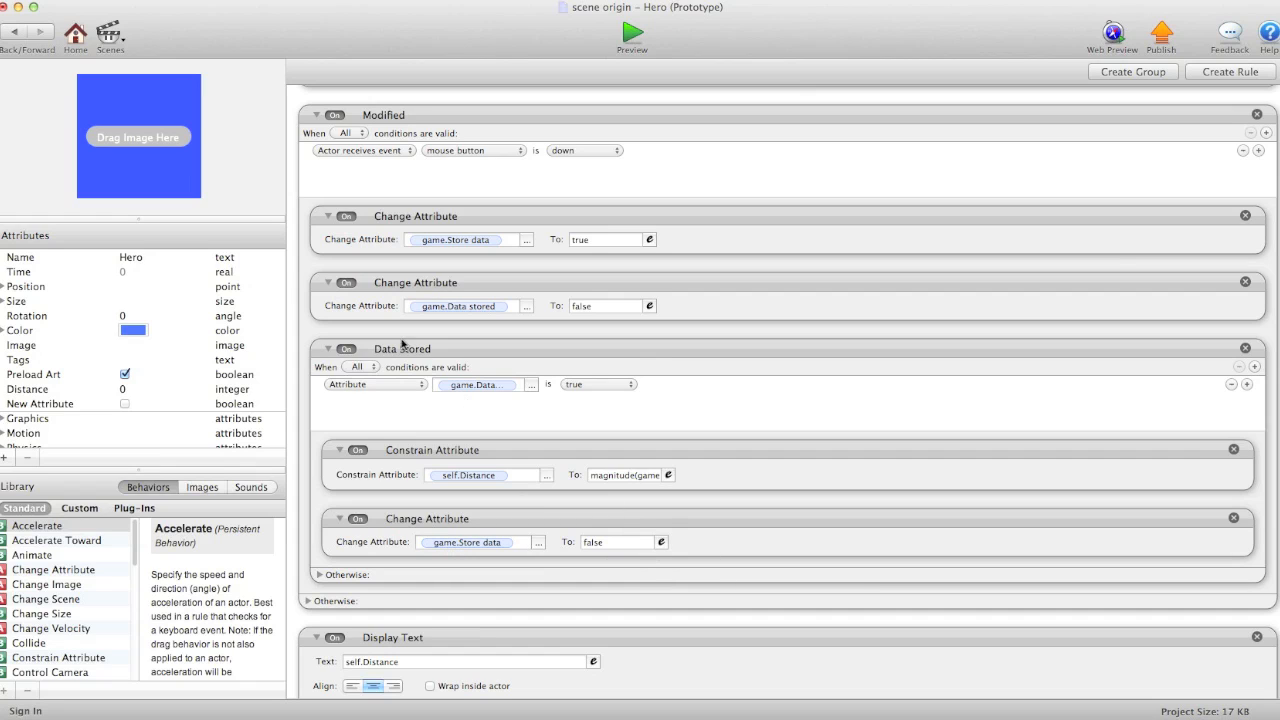
scroll("up", 3)
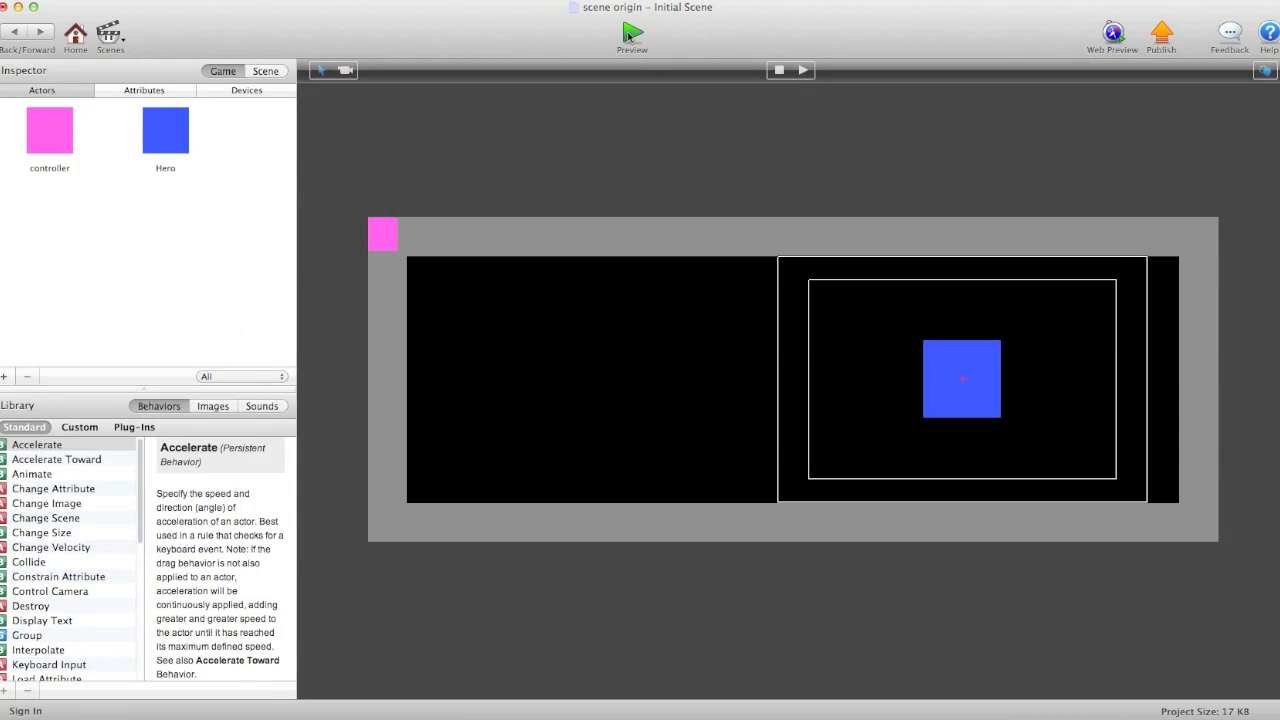
left_click(632, 36)
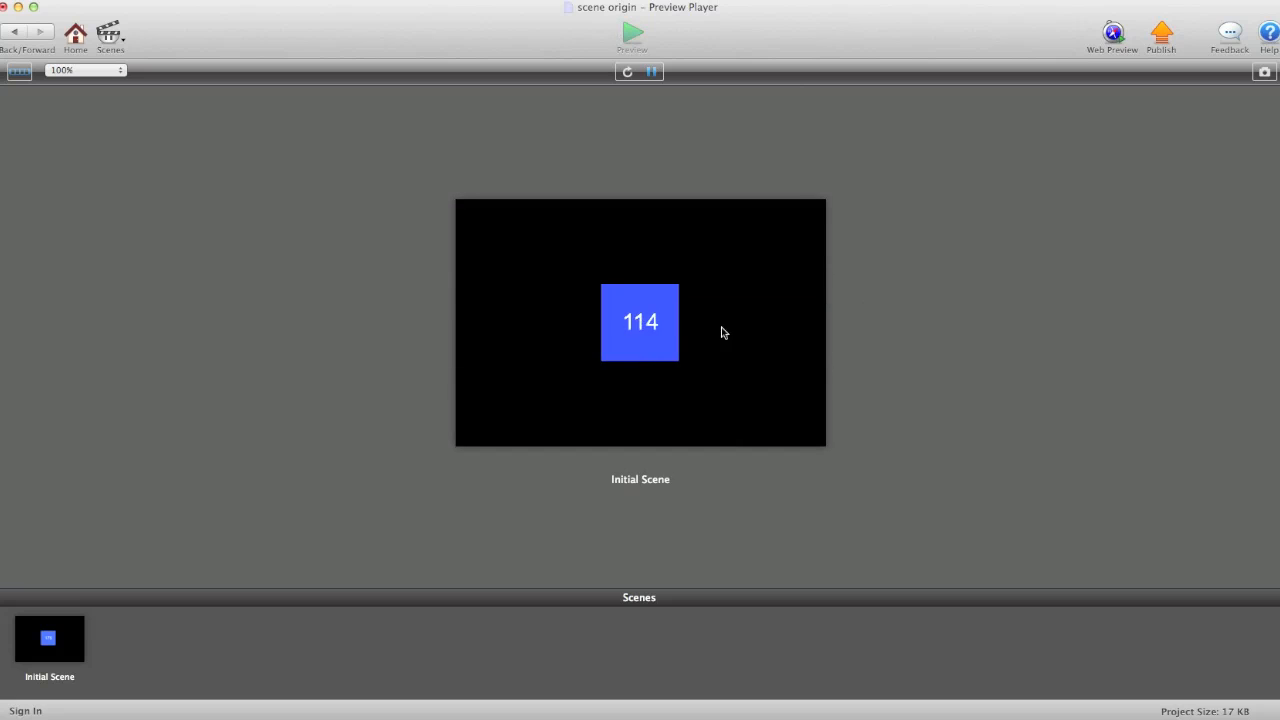
left_click(640, 322)
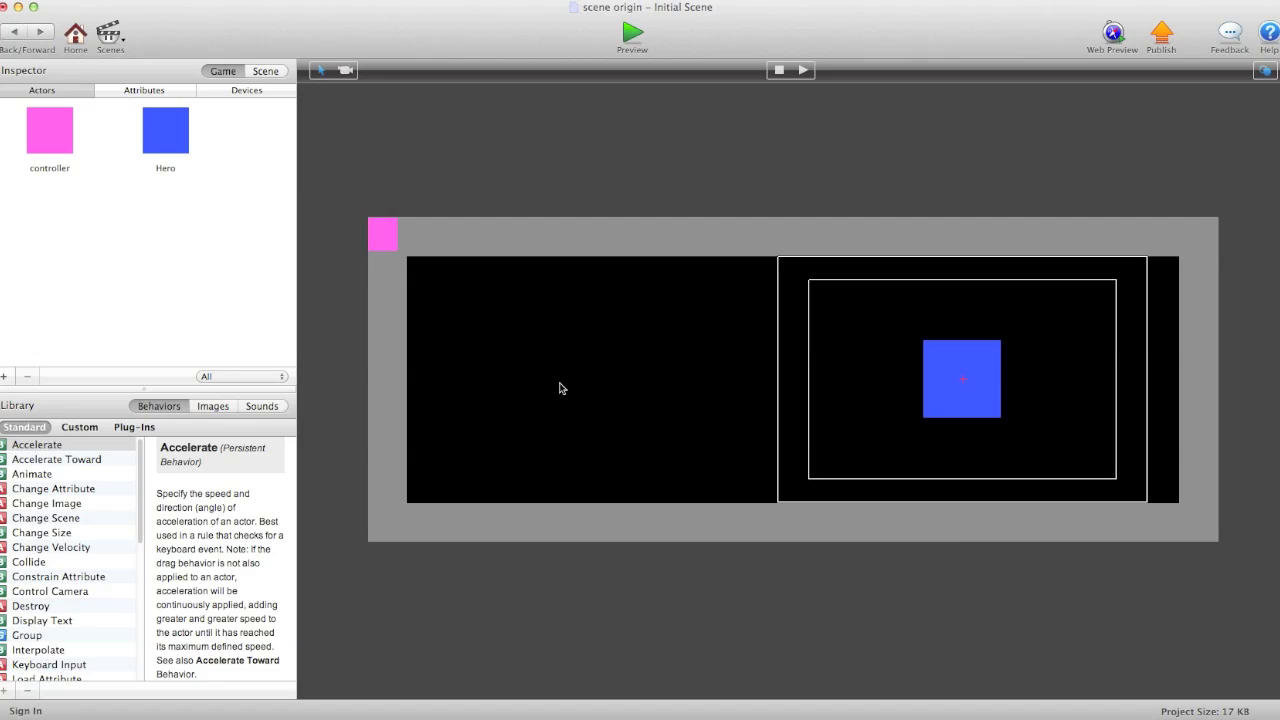
mouse_move(598, 438)
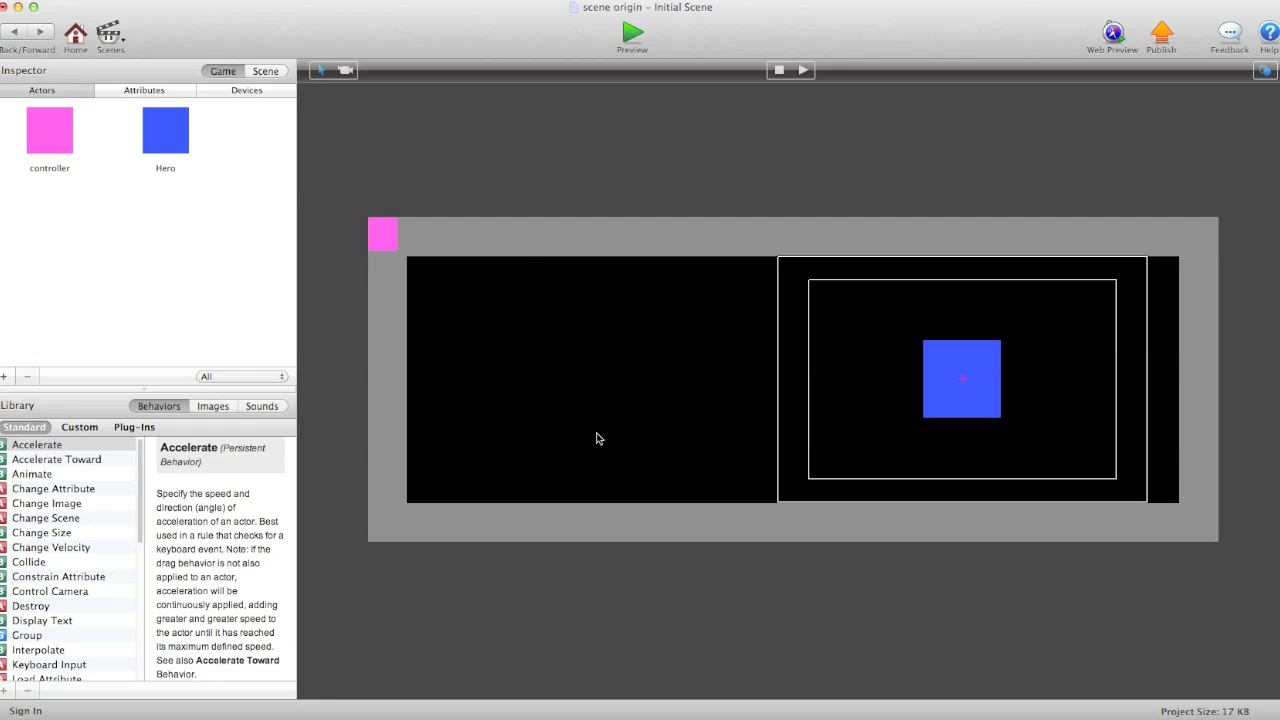